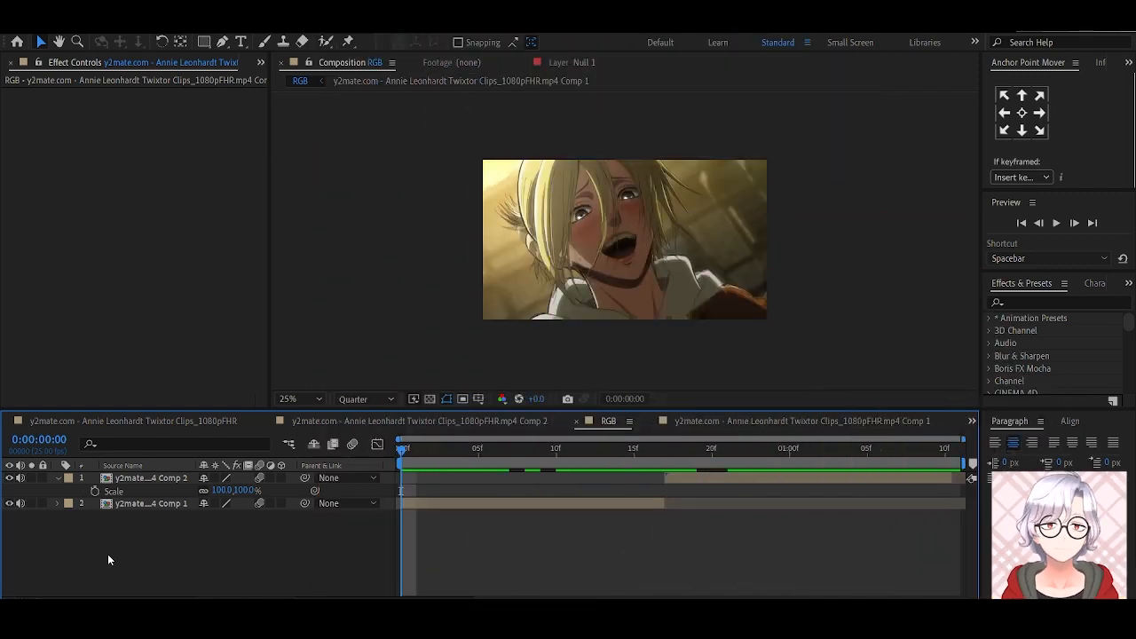
mouse_move(494, 518)
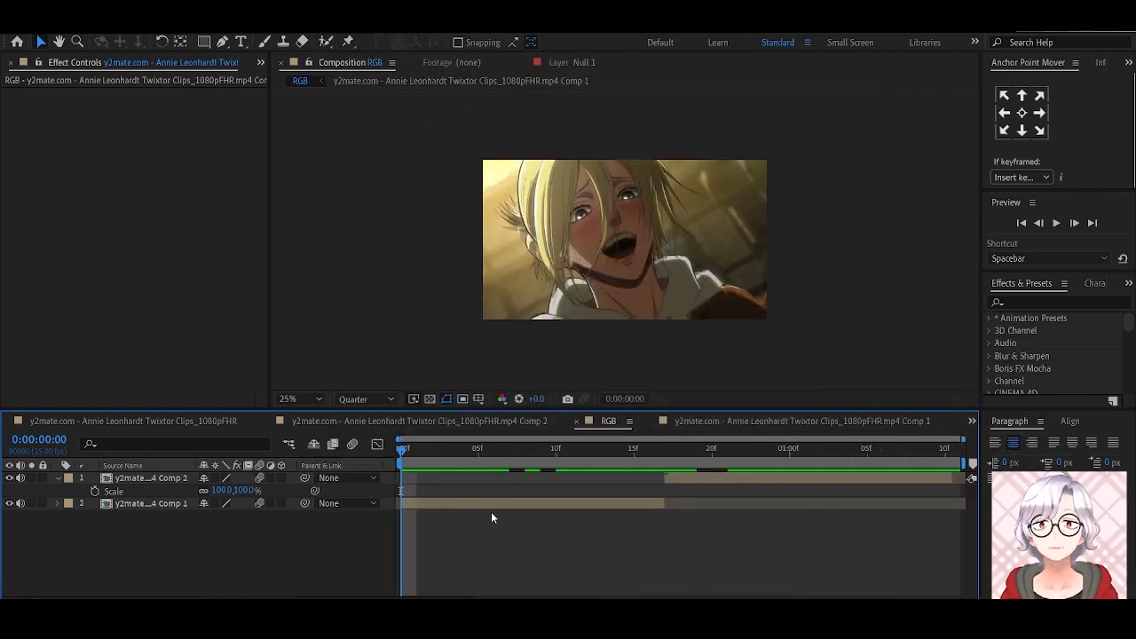
- Apply Motion Tile to the top clip layer with Output Width and Height at 150
left_click(151, 504)
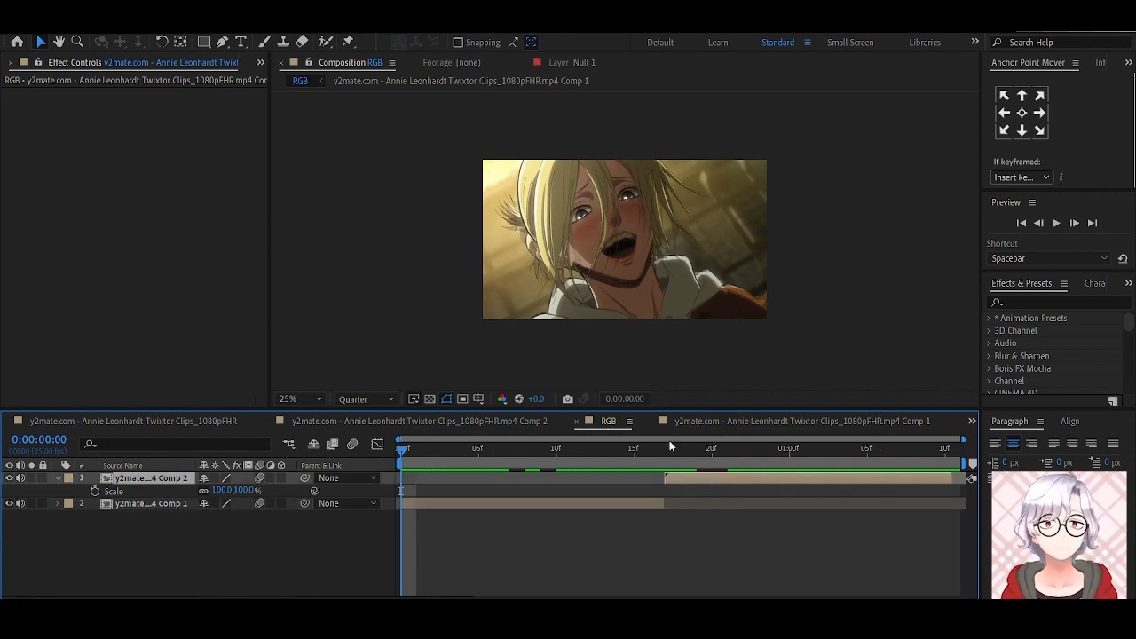
left_click(1056, 301)
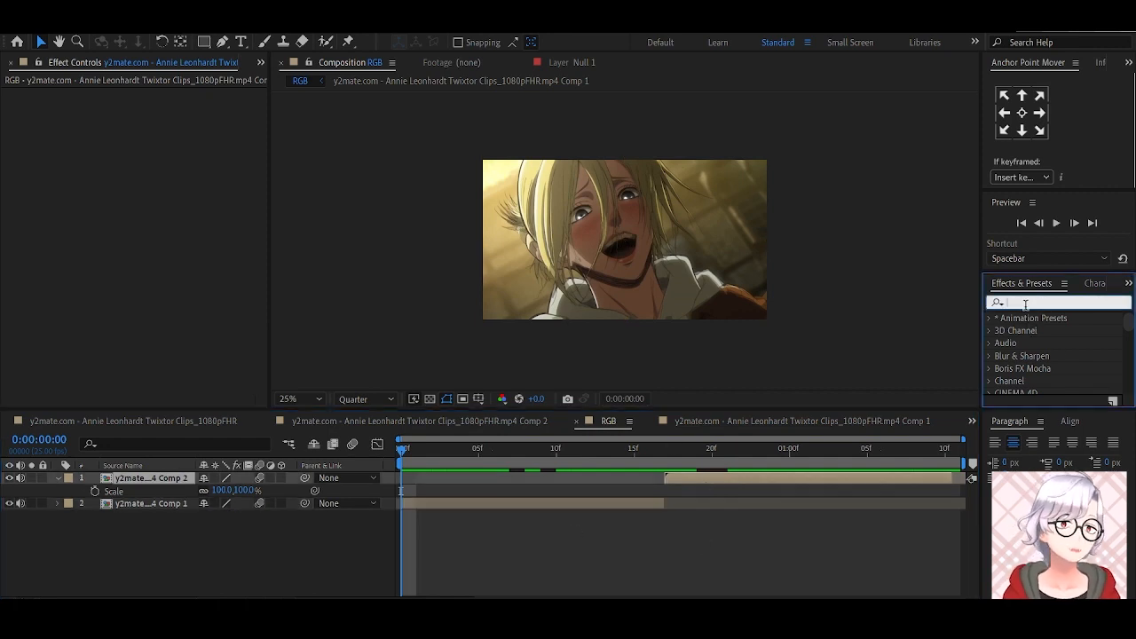
type("motio")
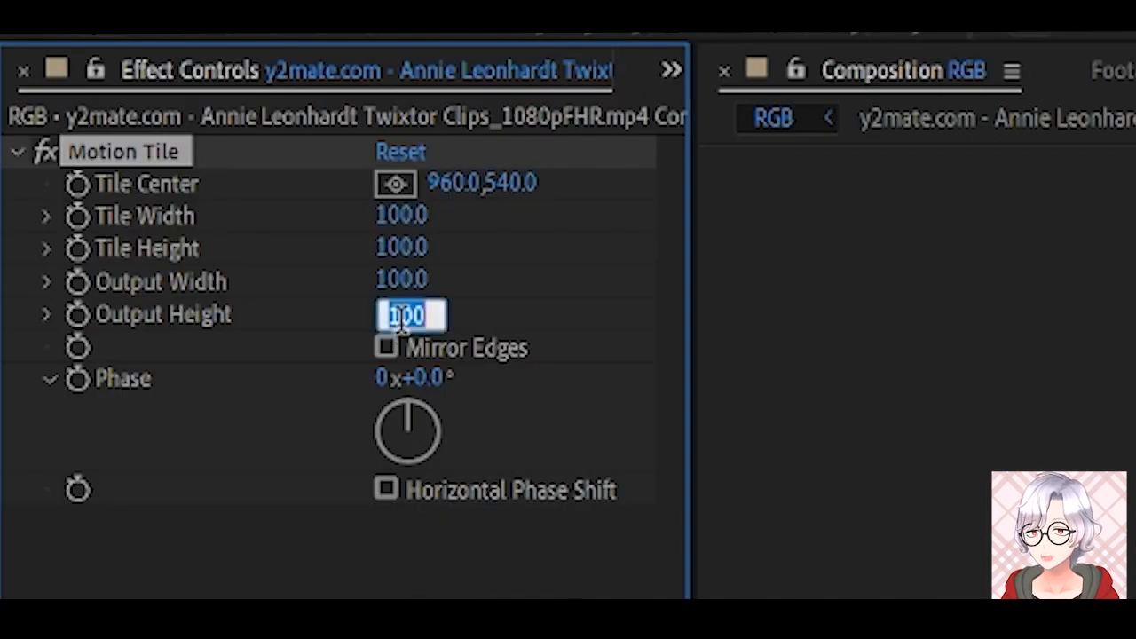
type("150")
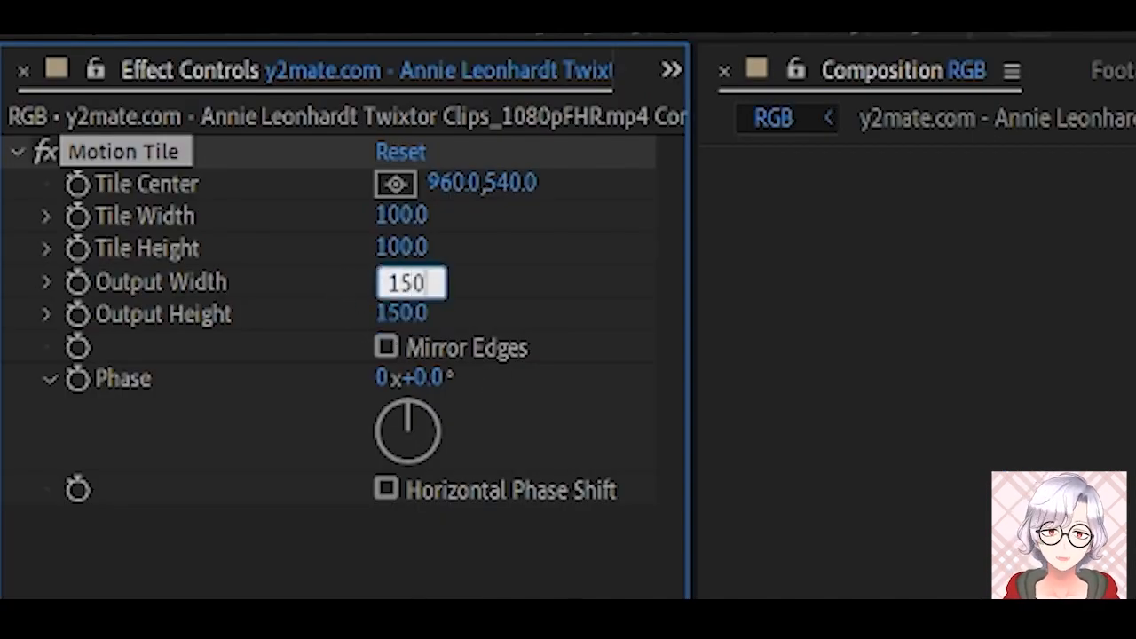
left_click(387, 347)
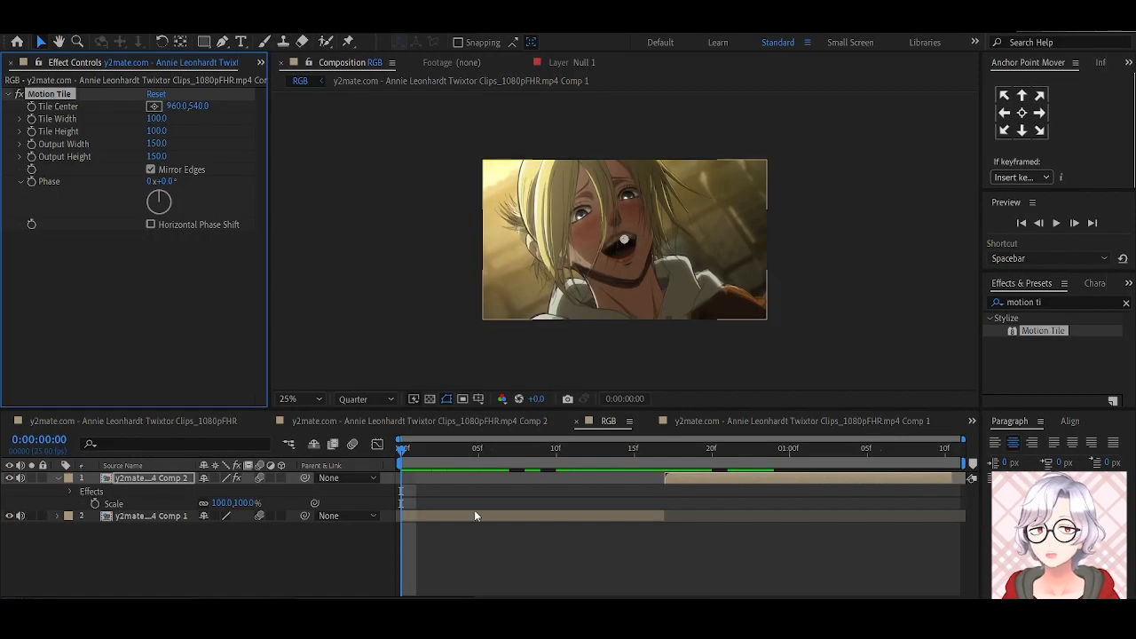
- Select the lower clip layer in the timeline
left_click(149, 514)
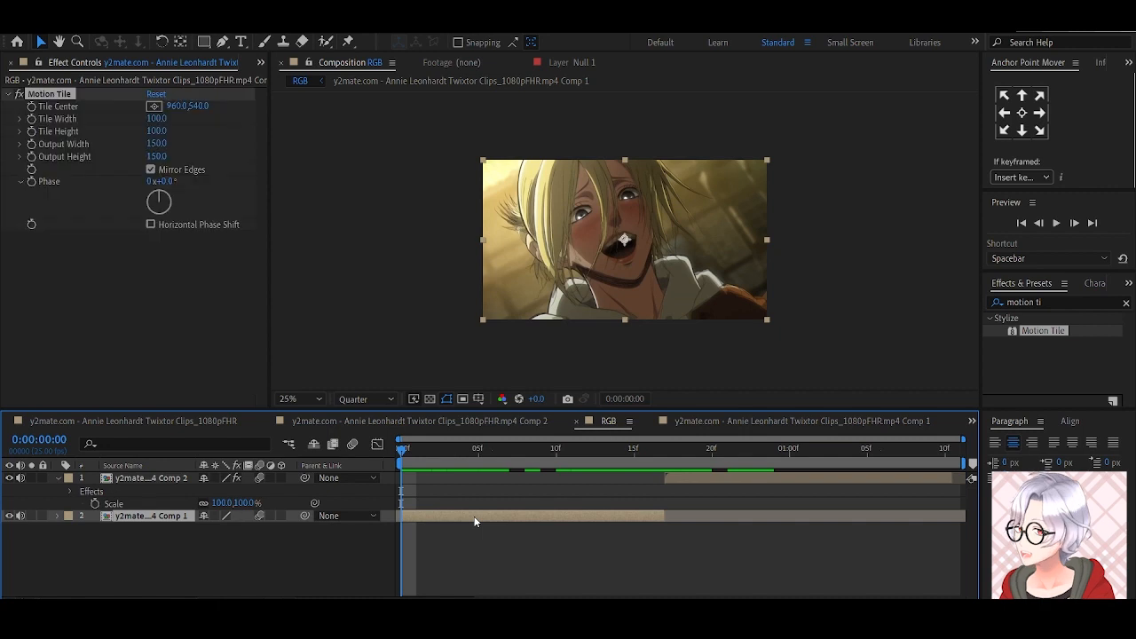
left_click(145, 515)
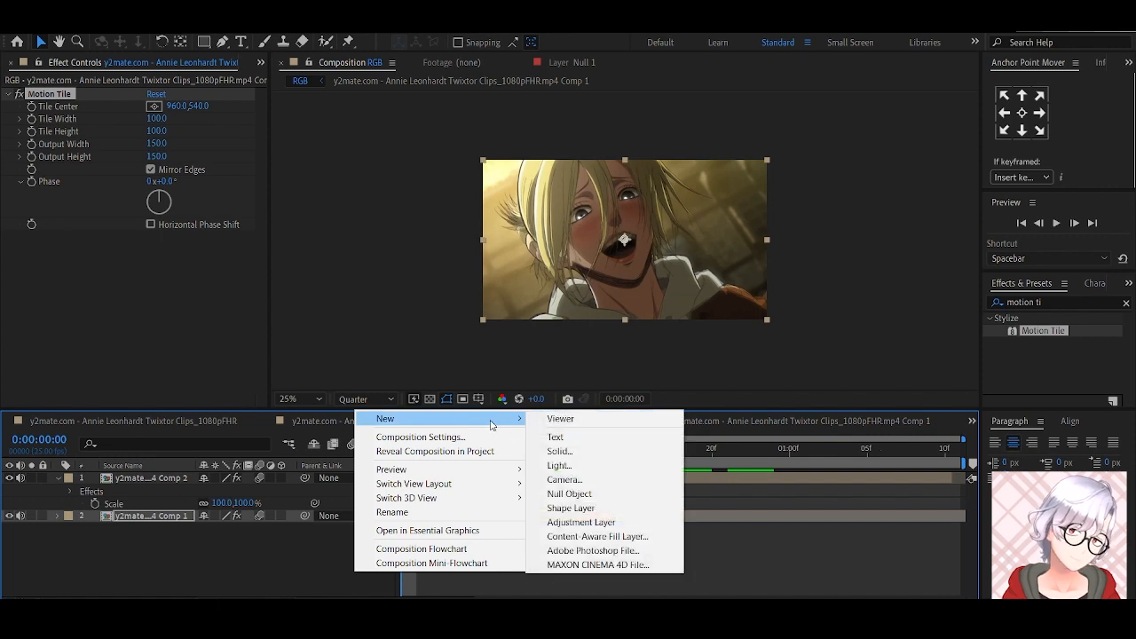
- Add a null object parenting the clip layers and keyframe its scale down for a zoom-out
left_click(568, 494)
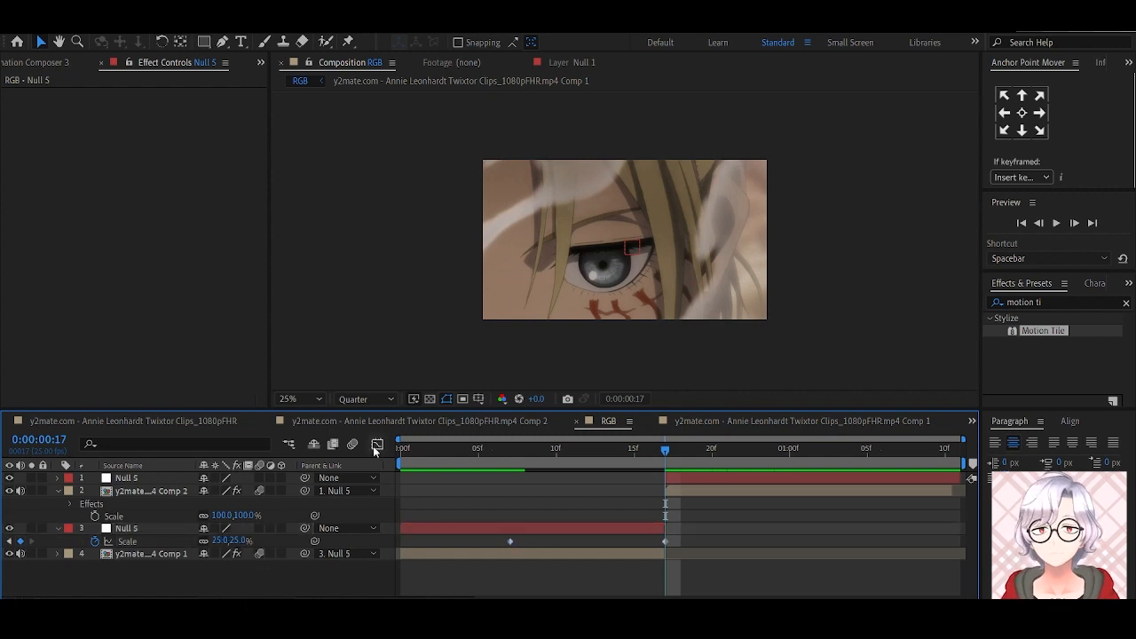
left_click(376, 443)
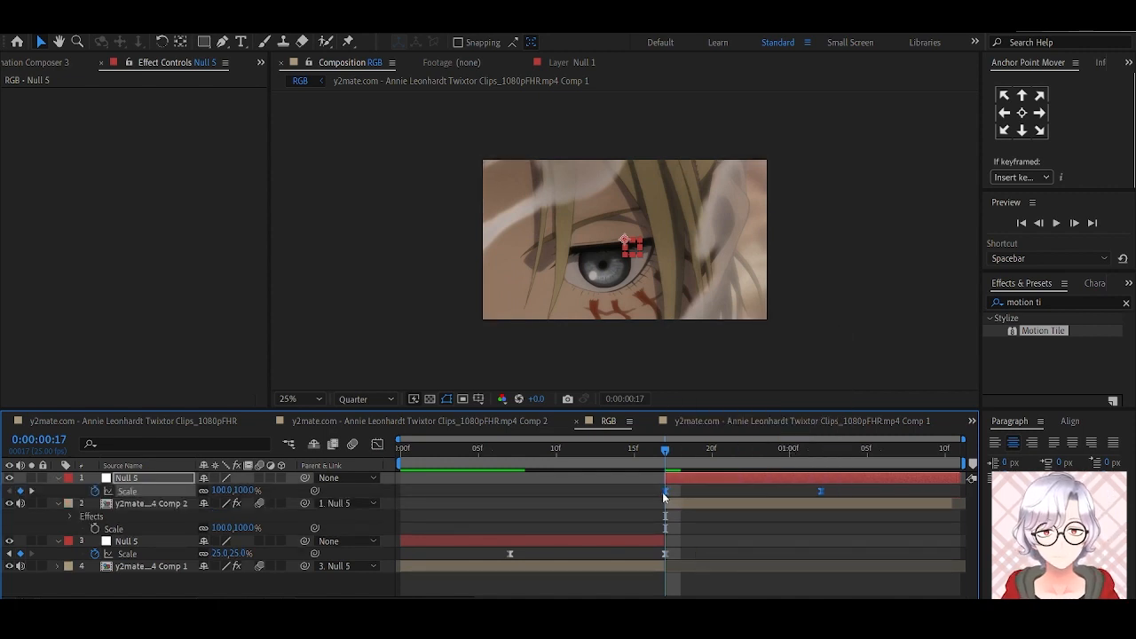
right_click(665, 490)
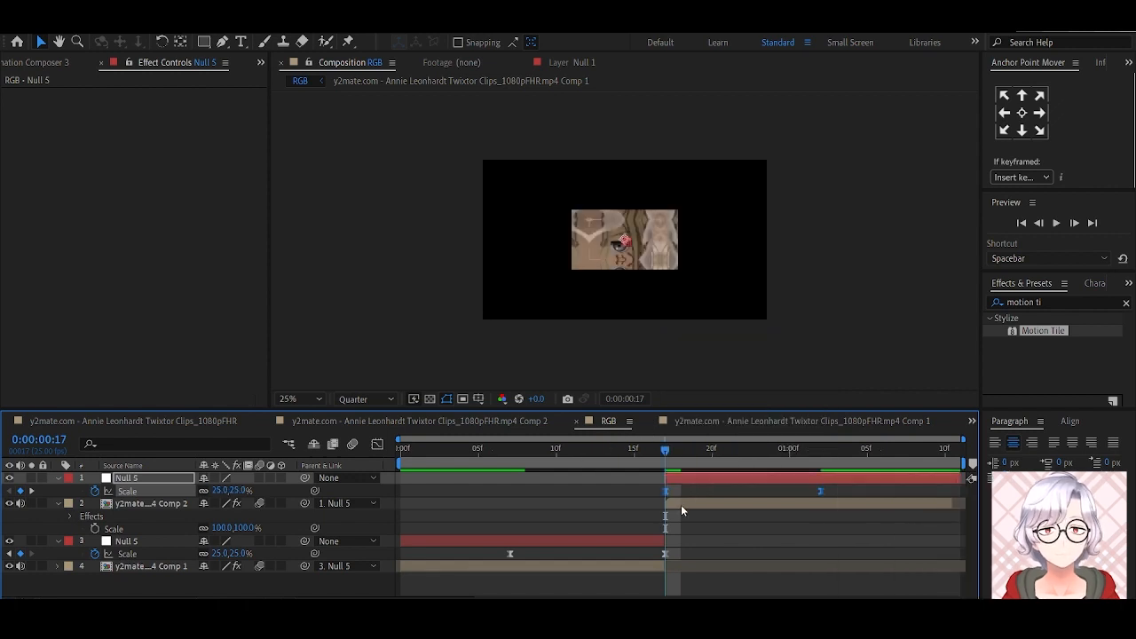
left_click_drag(666, 490, 653, 490)
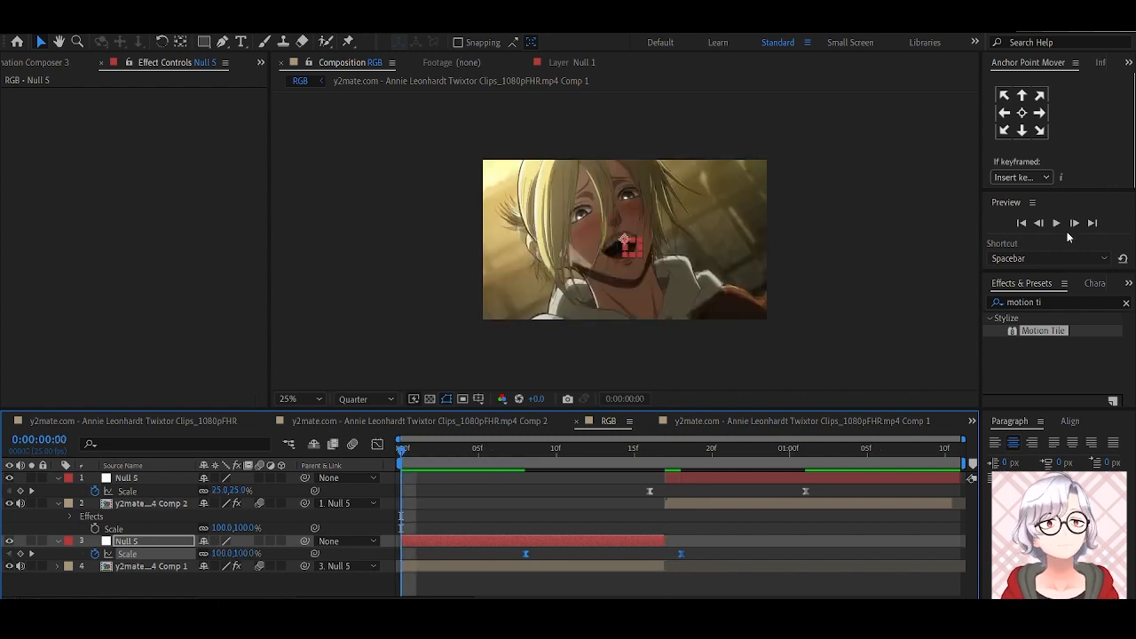
- Play back the zoom animation and stop the preview
left_click(1056, 224)
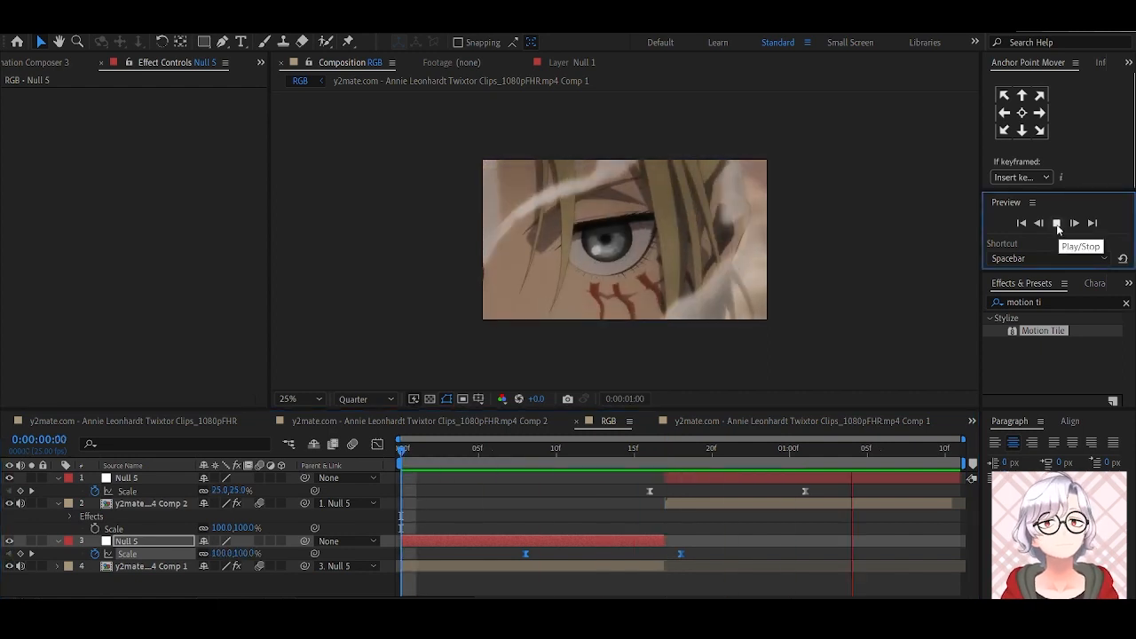
left_click(1056, 223)
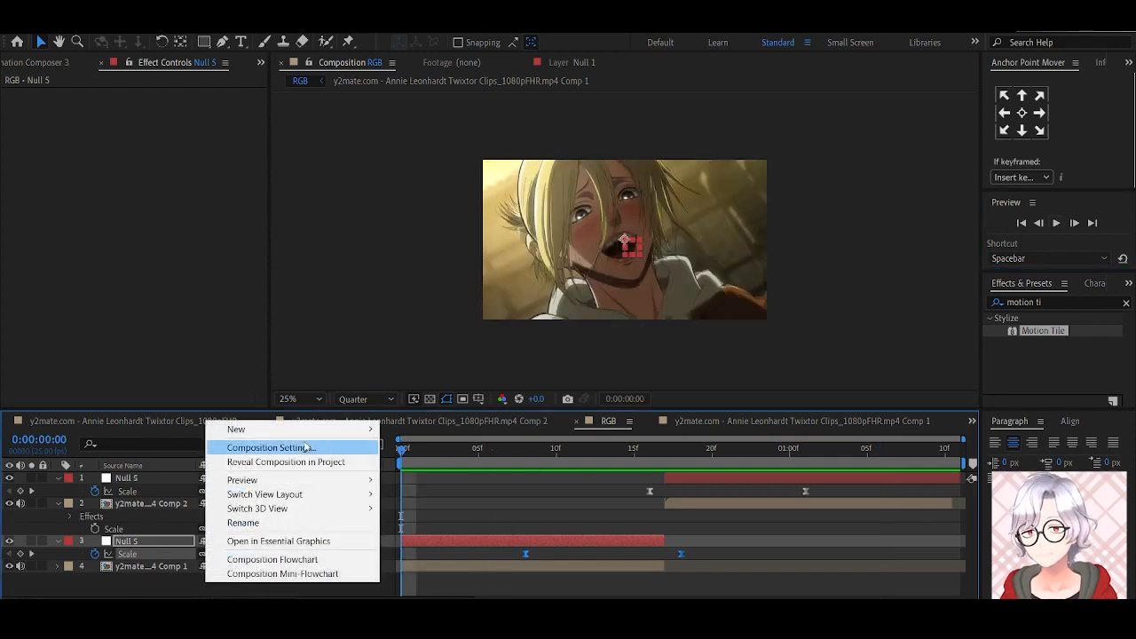
mouse_move(236, 428)
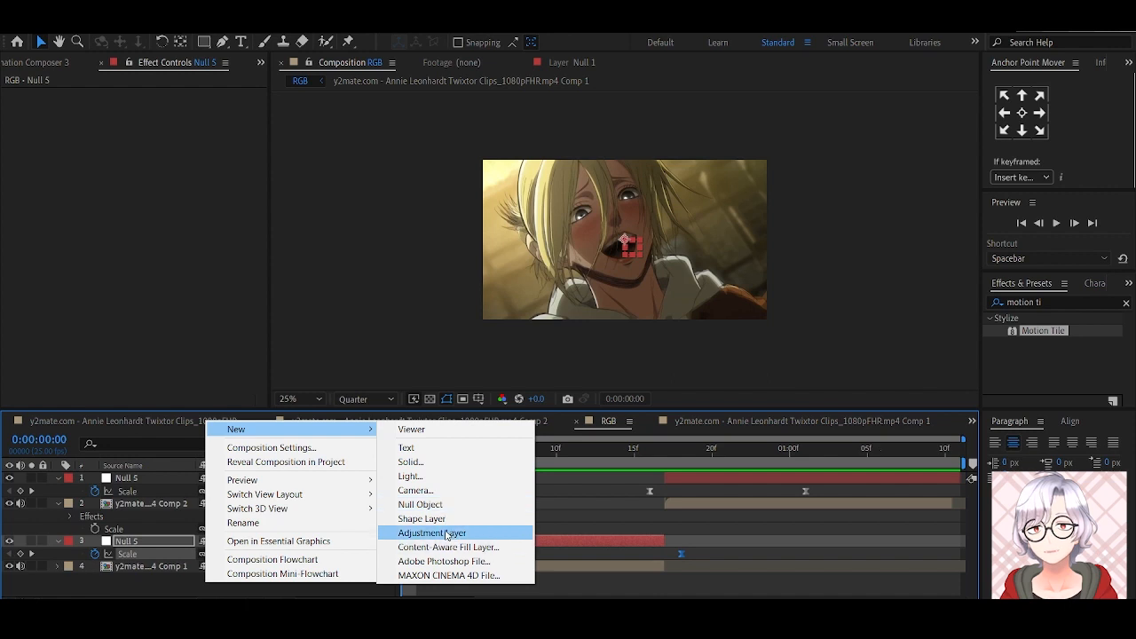
- Add an adjustment layer and trim its out point back to the cut
left_click(431, 532)
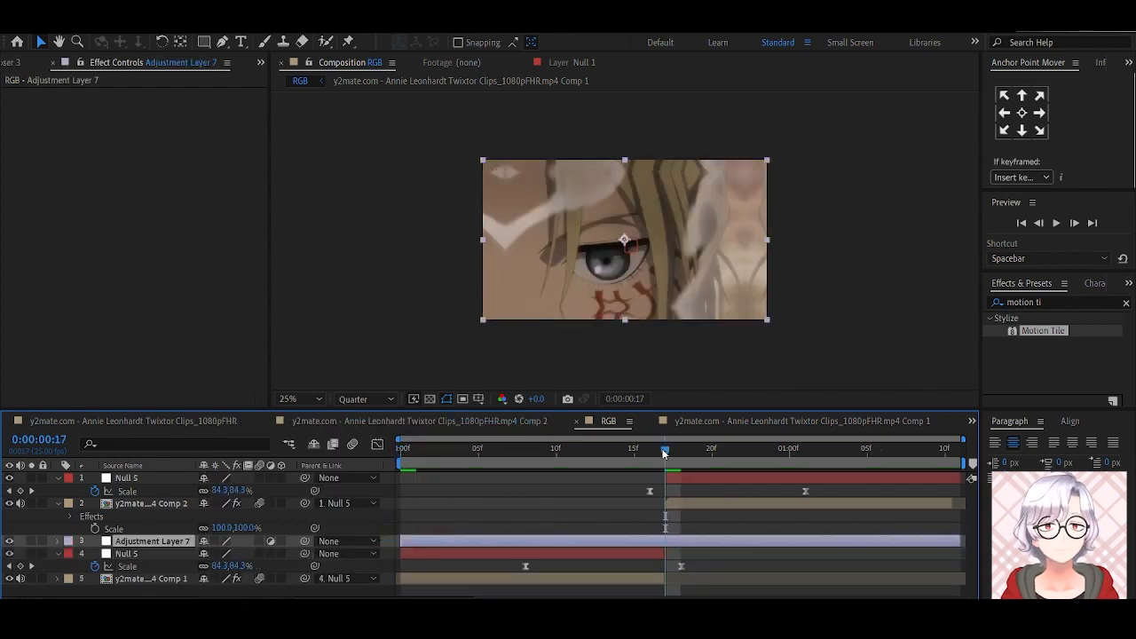
mouse_move(664, 451)
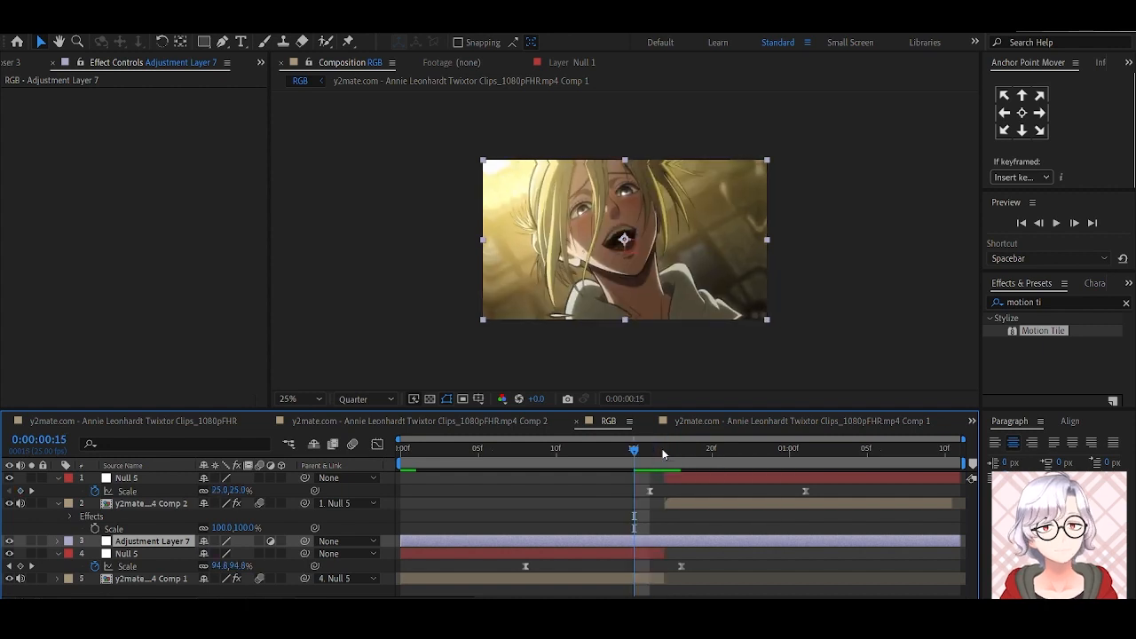
left_click_drag(634, 452, 572, 453)
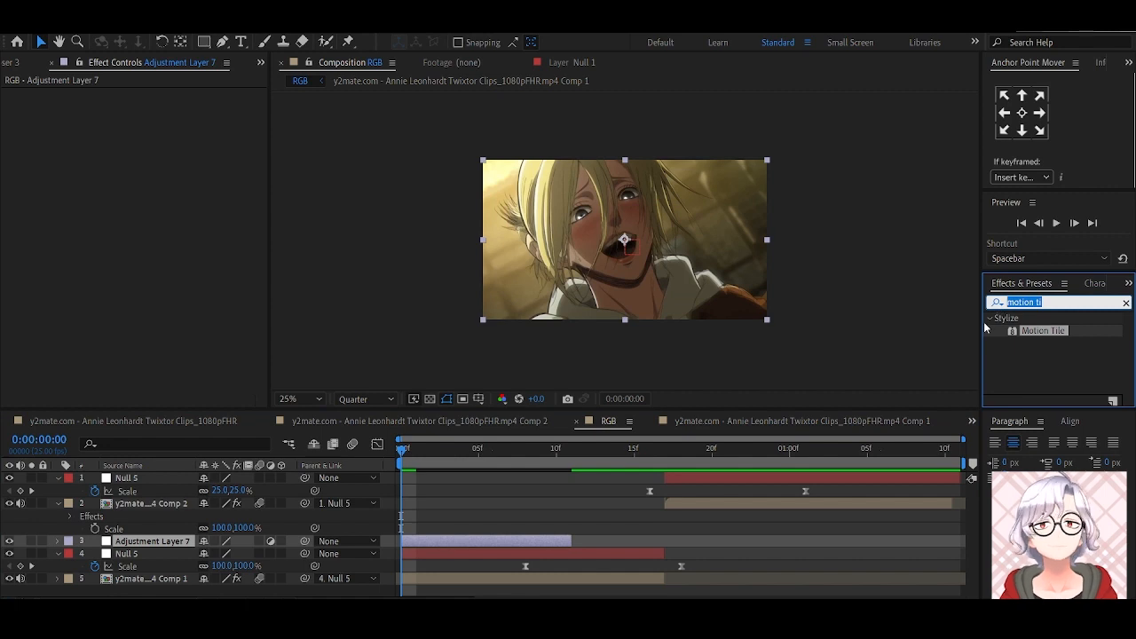
- Apply Twitch to Adjustment Layer 7 with Amount 60 and speed 25, keyframing Amount
type("twi")
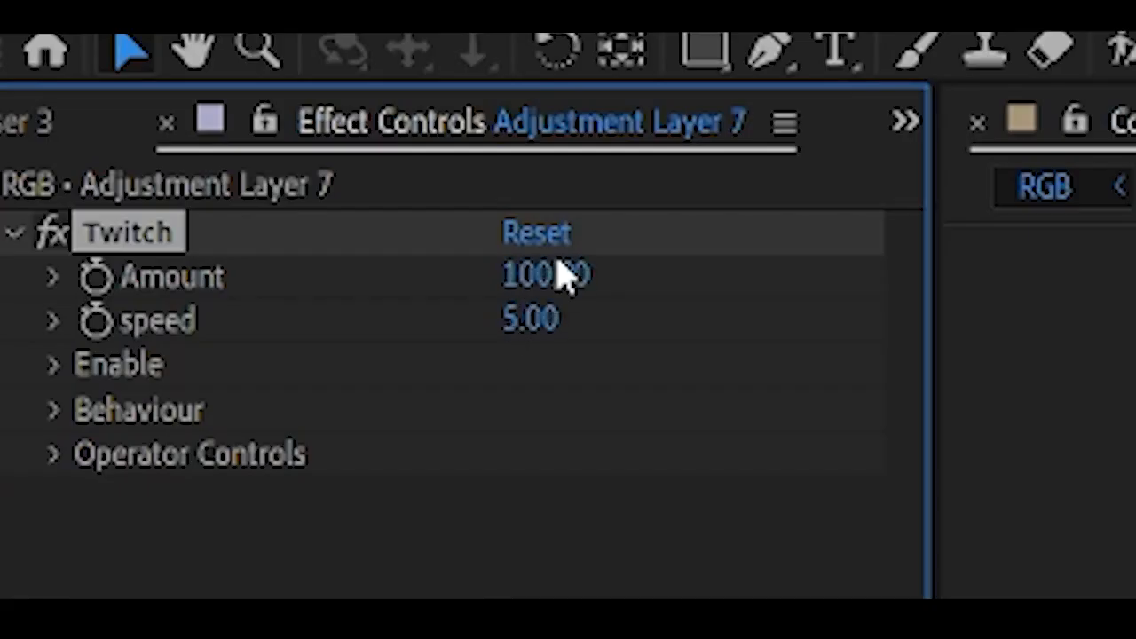
double_click(547, 275)
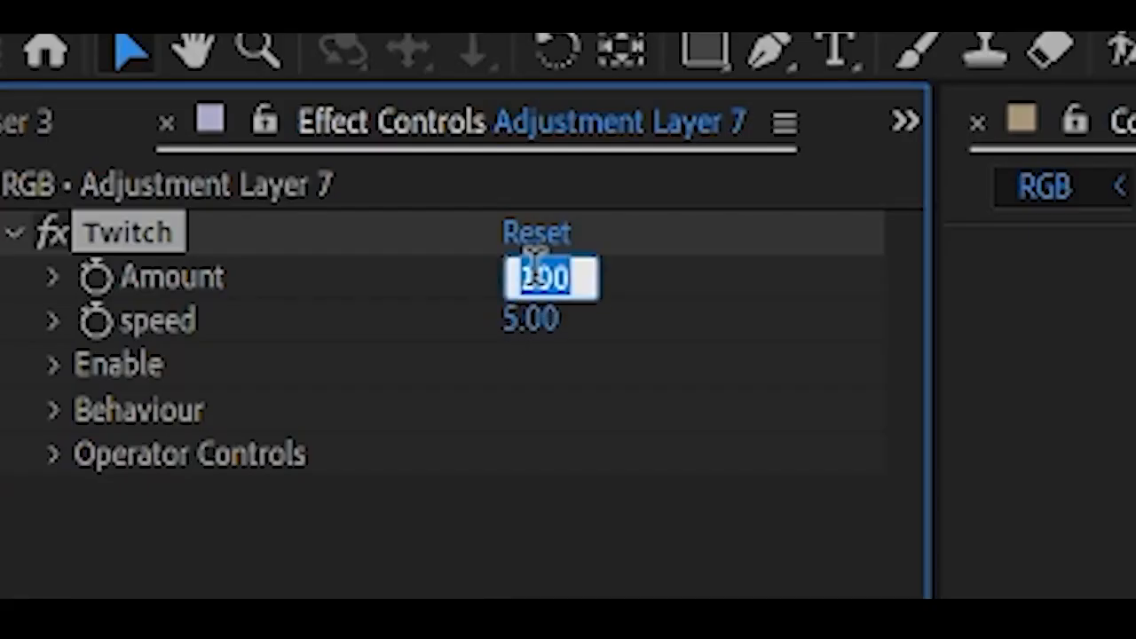
left_click(529, 317)
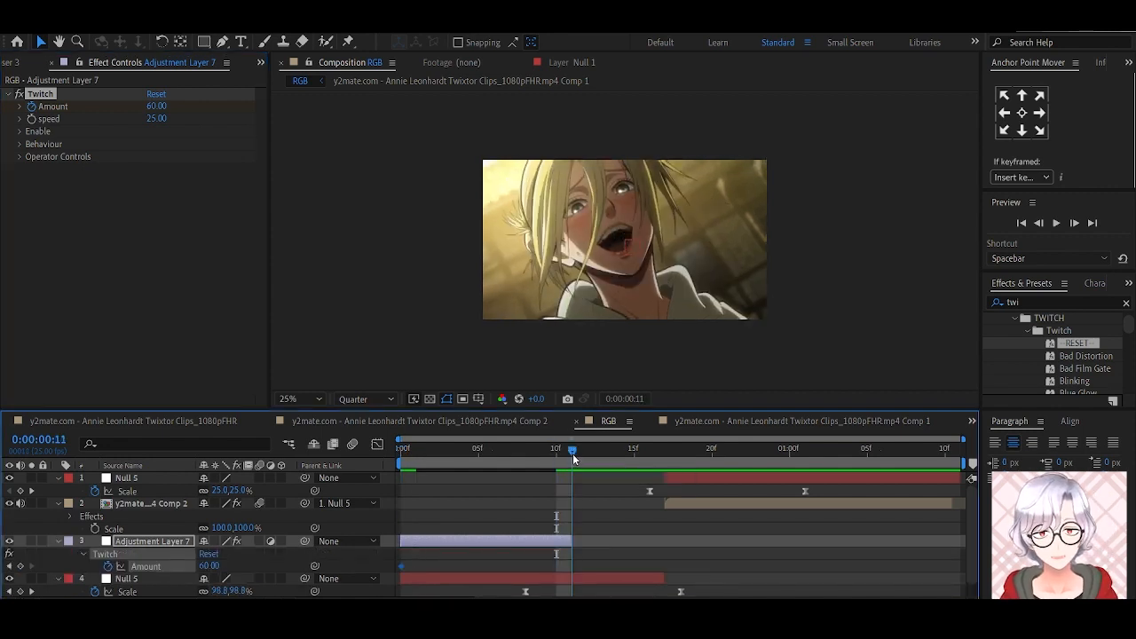
double_click(156, 107)
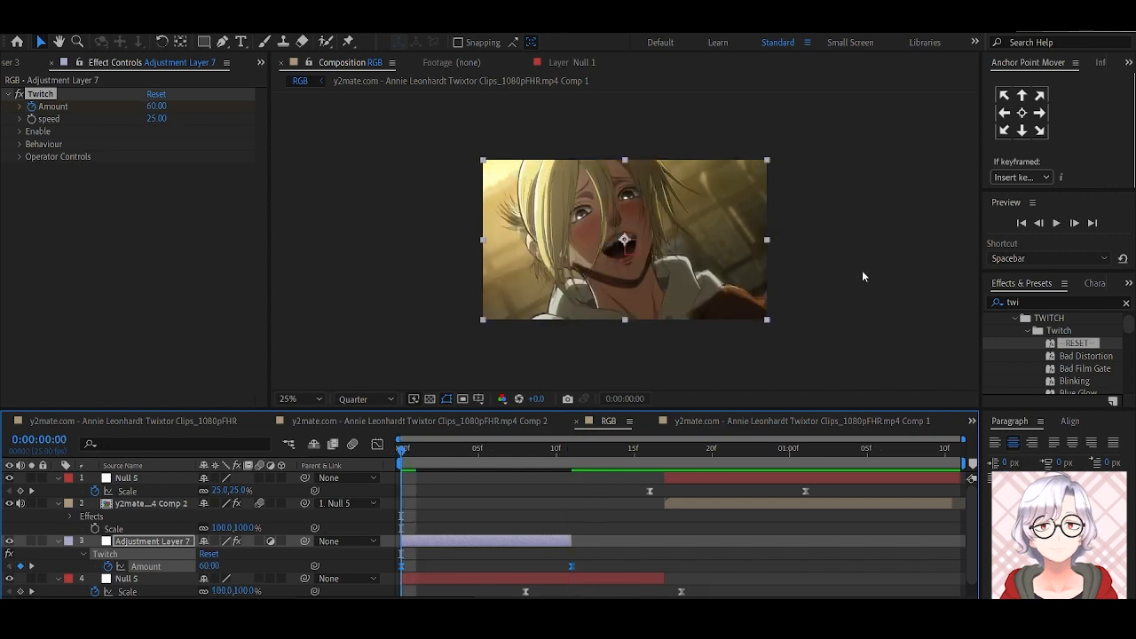
left_click(1056, 223)
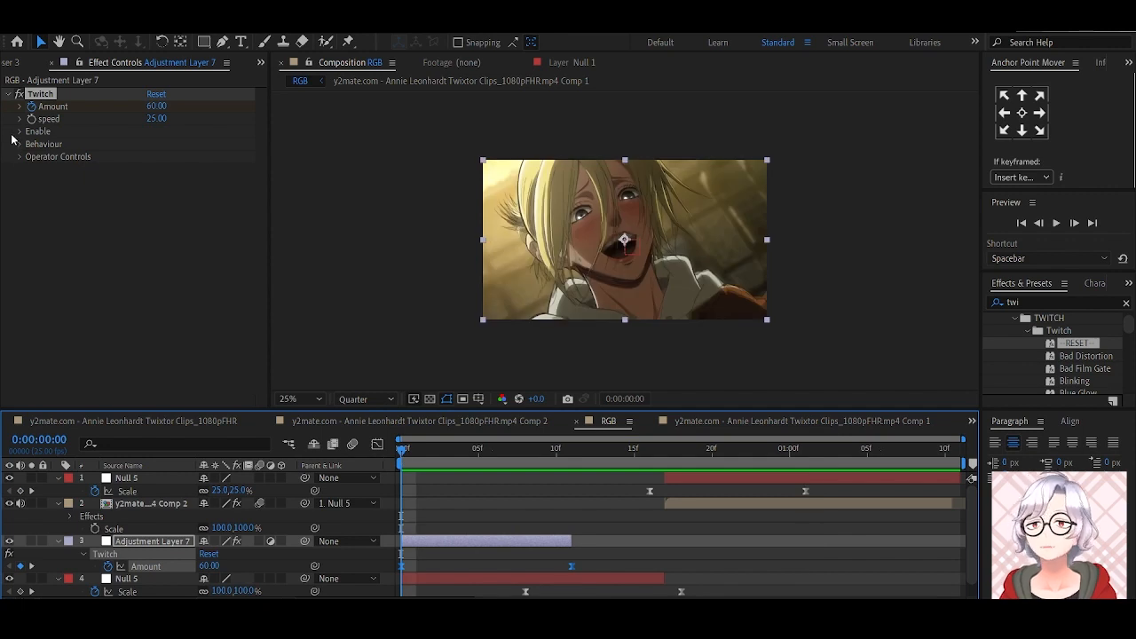
- Reveal Twitch's slide operator settings and set the Slide Amount
left_click(19, 131)
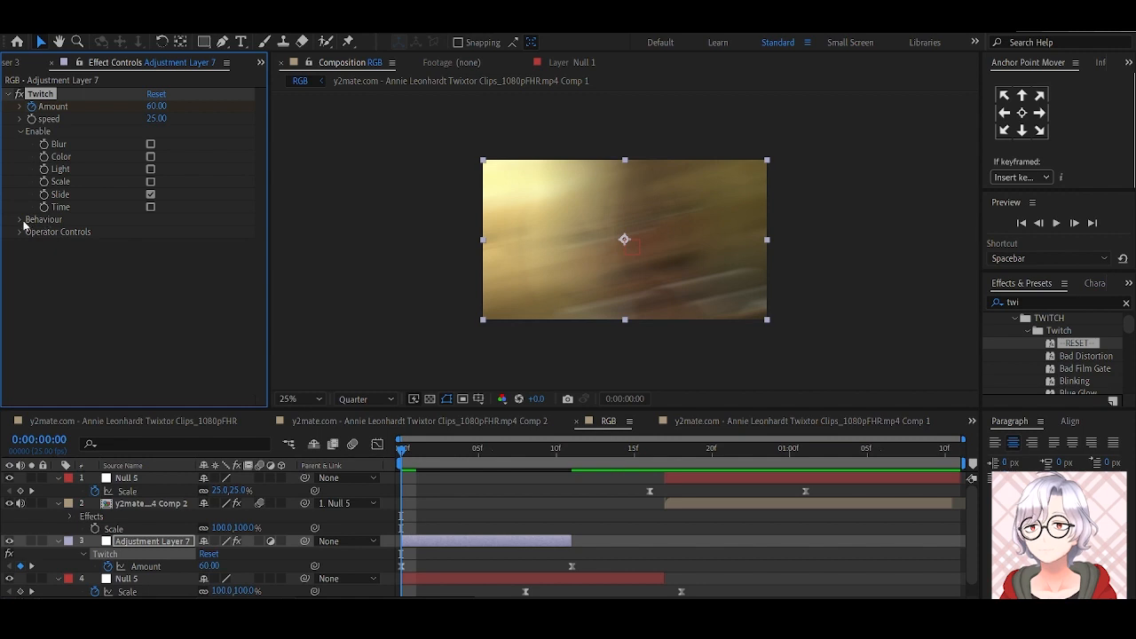
left_click(19, 231)
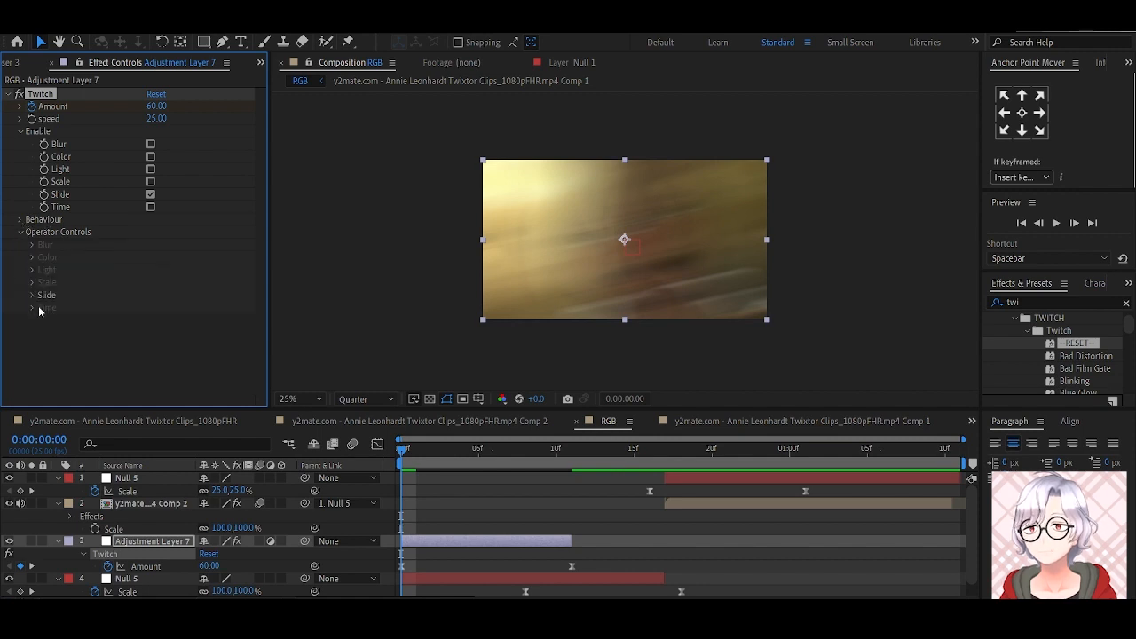
left_click(46, 294)
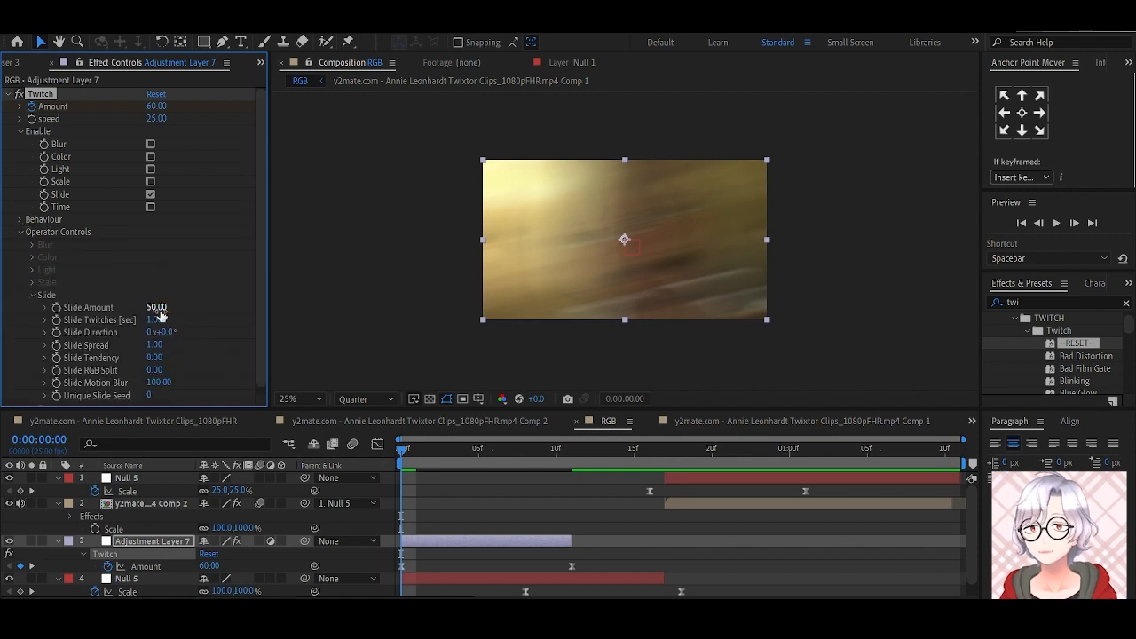
double_click(156, 307)
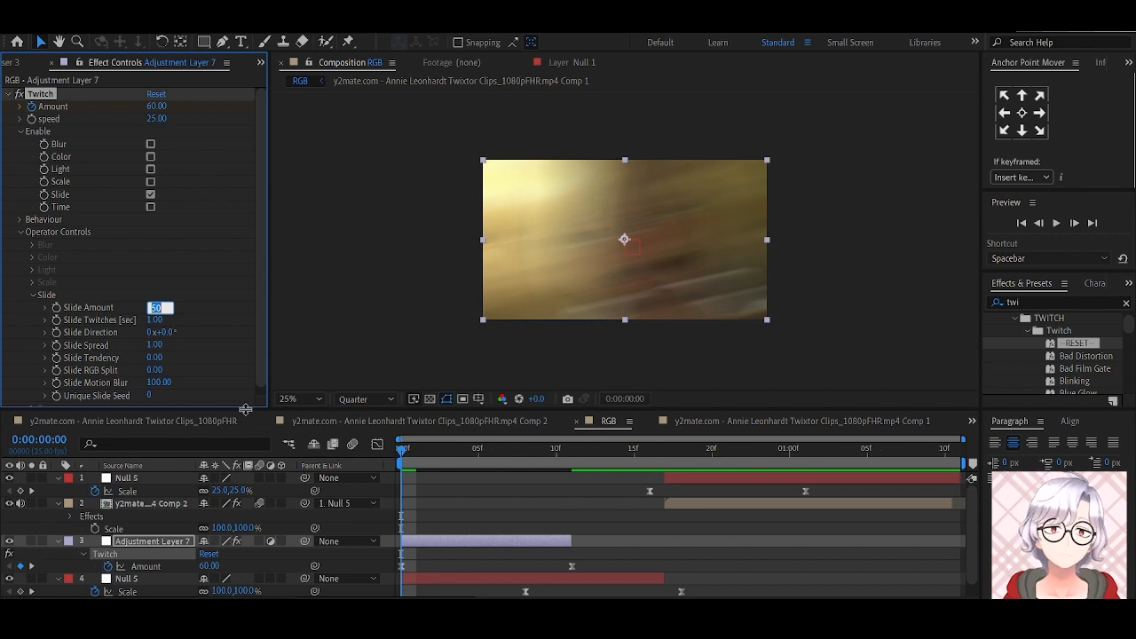
type("80.00")
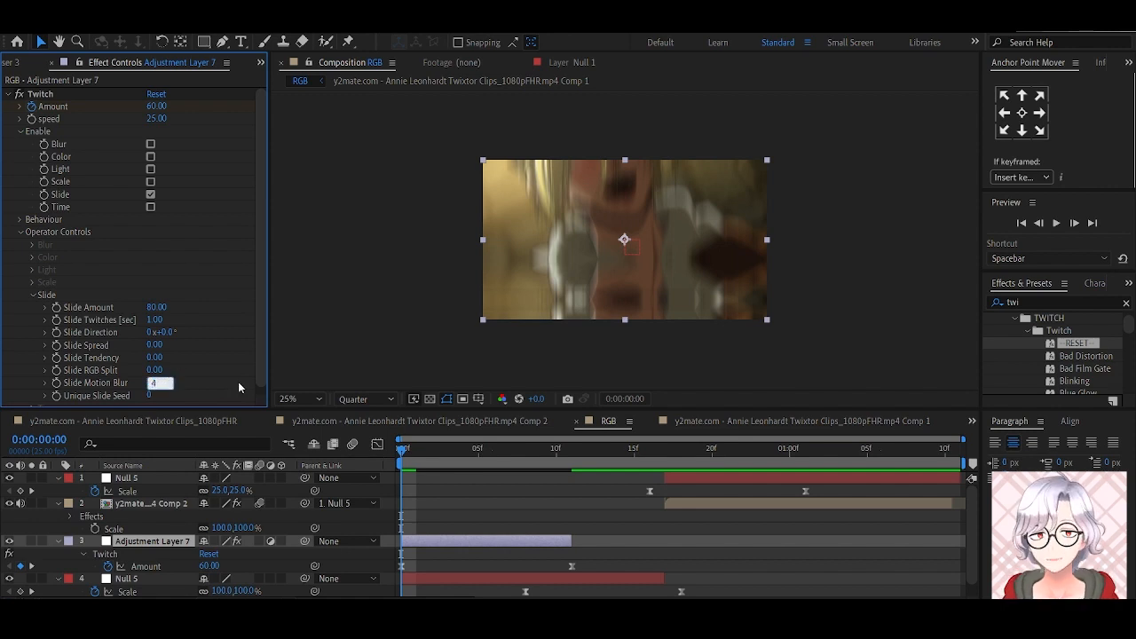
type("40.00")
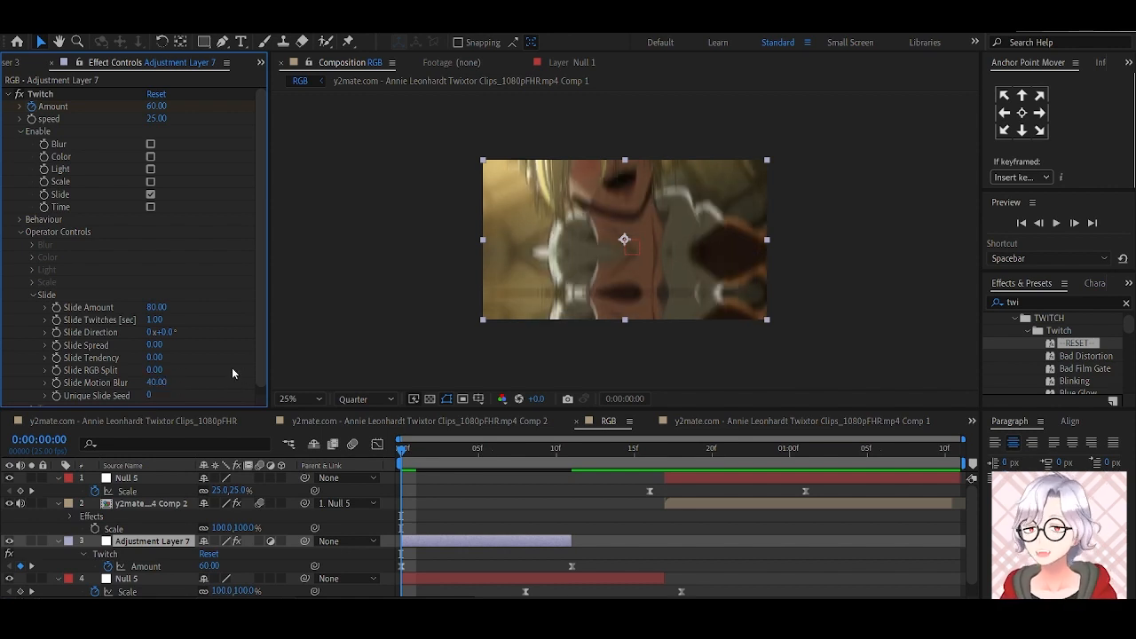
- Set Slide Motion Blur to 45 and preview the twitch slide transition
left_click(157, 383)
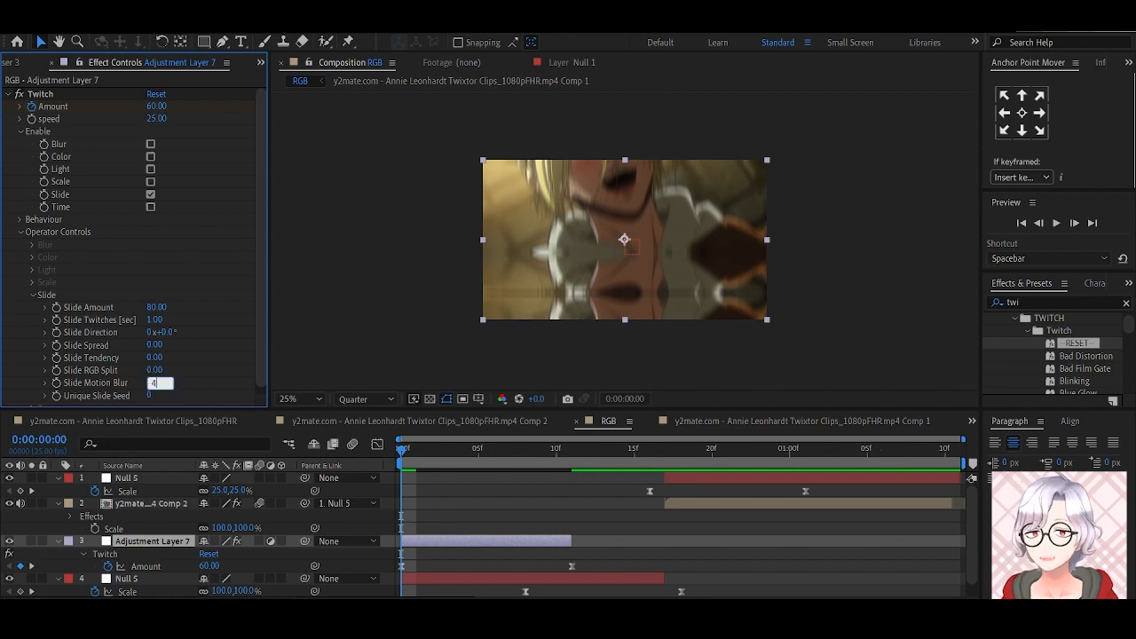
type("45.00")
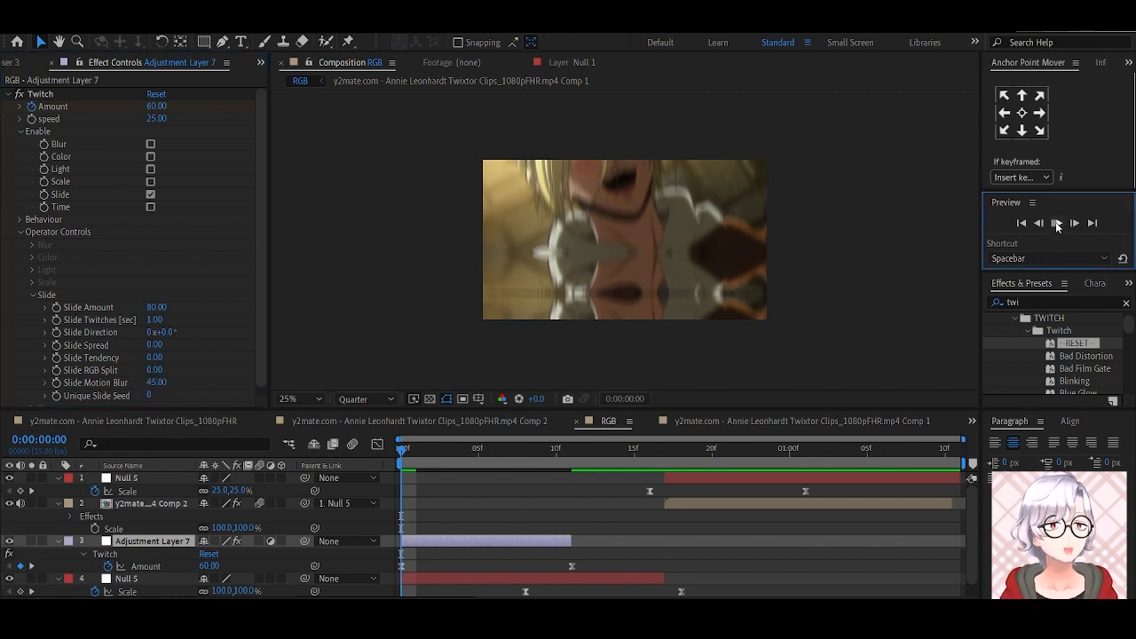
left_click(1056, 224)
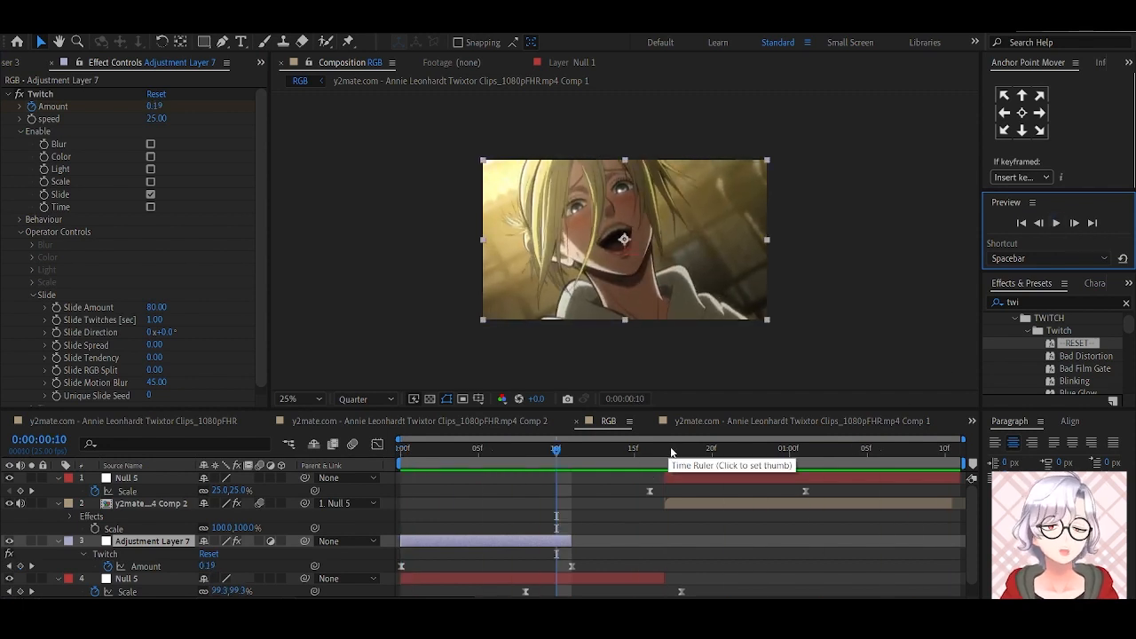
left_click(665, 447)
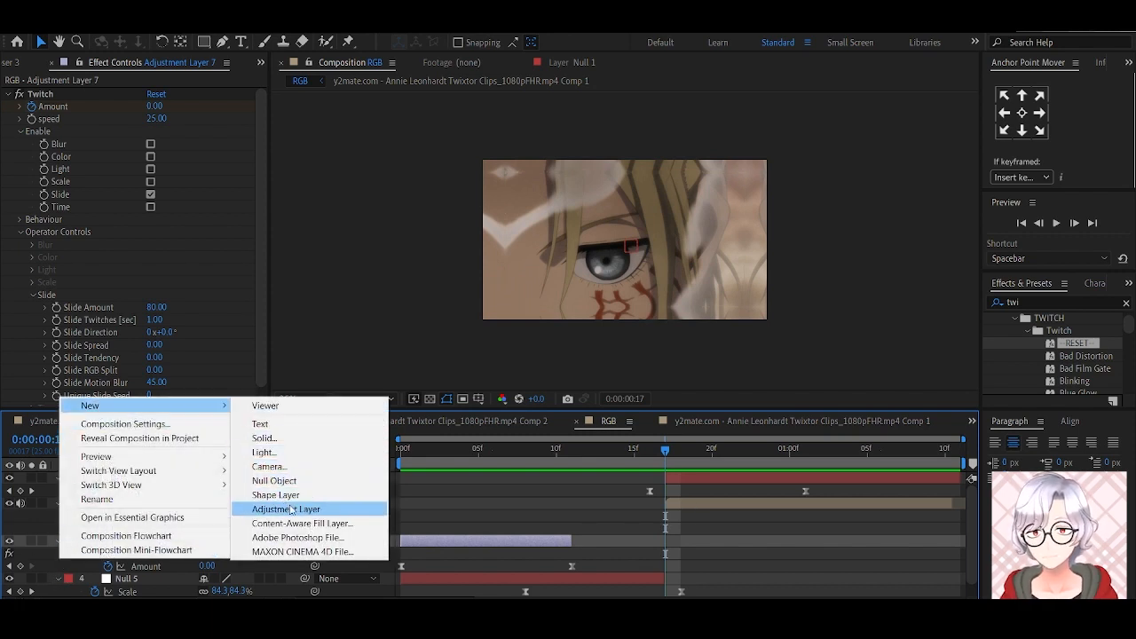
- Create Adjustment Layer 8 carrying Twitch with its Amount keyed to 0 at the cut
left_click(286, 508)
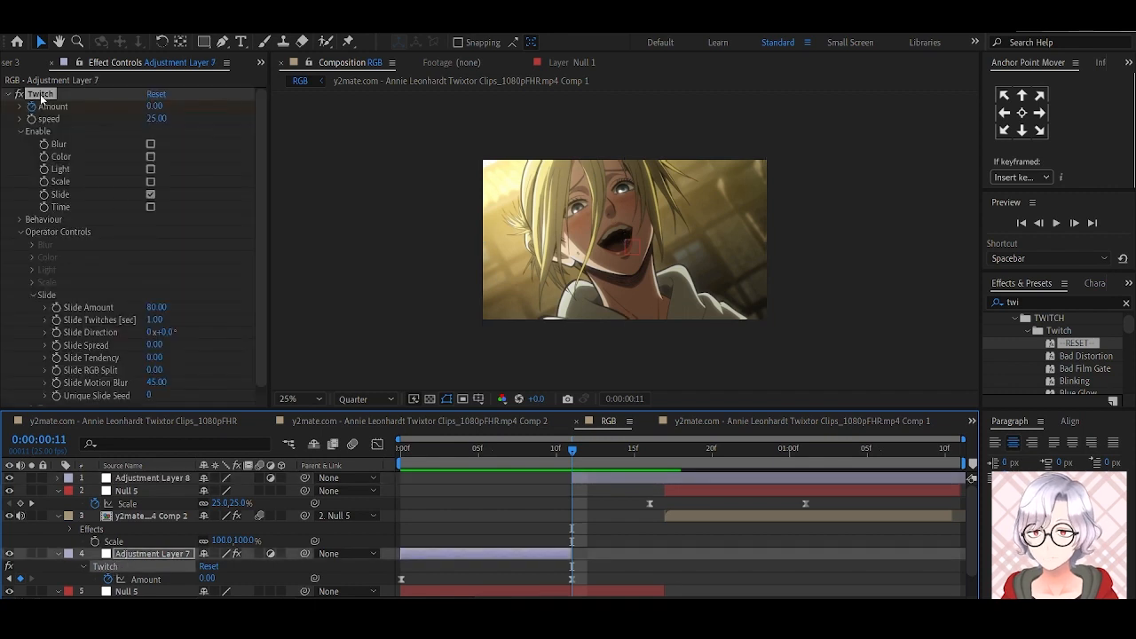
mouse_move(671, 479)
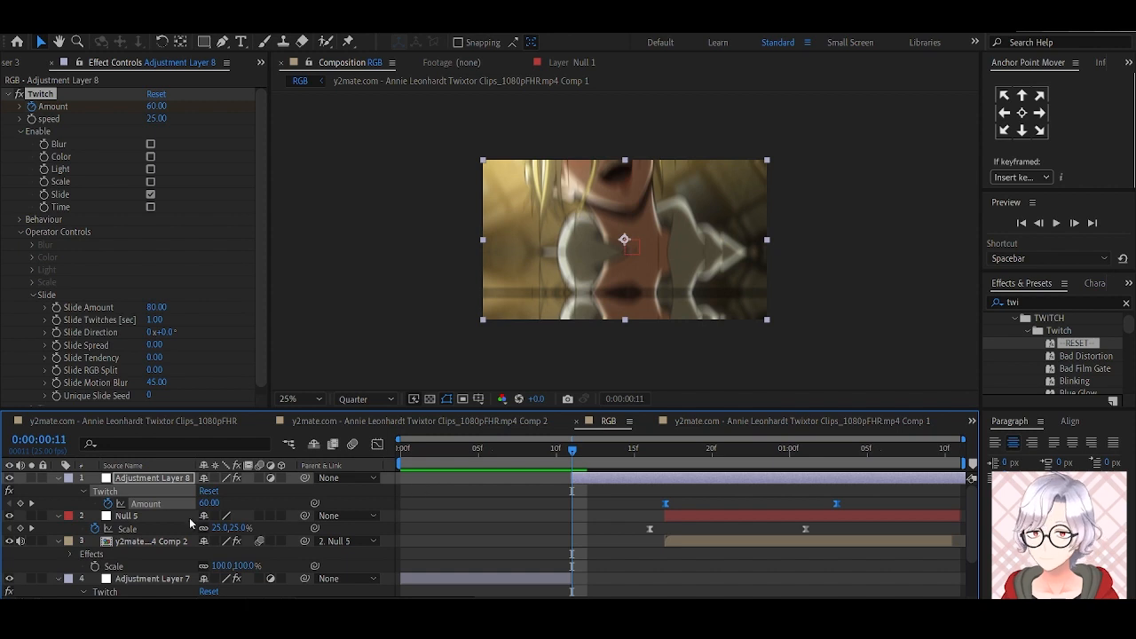
double_click(209, 504)
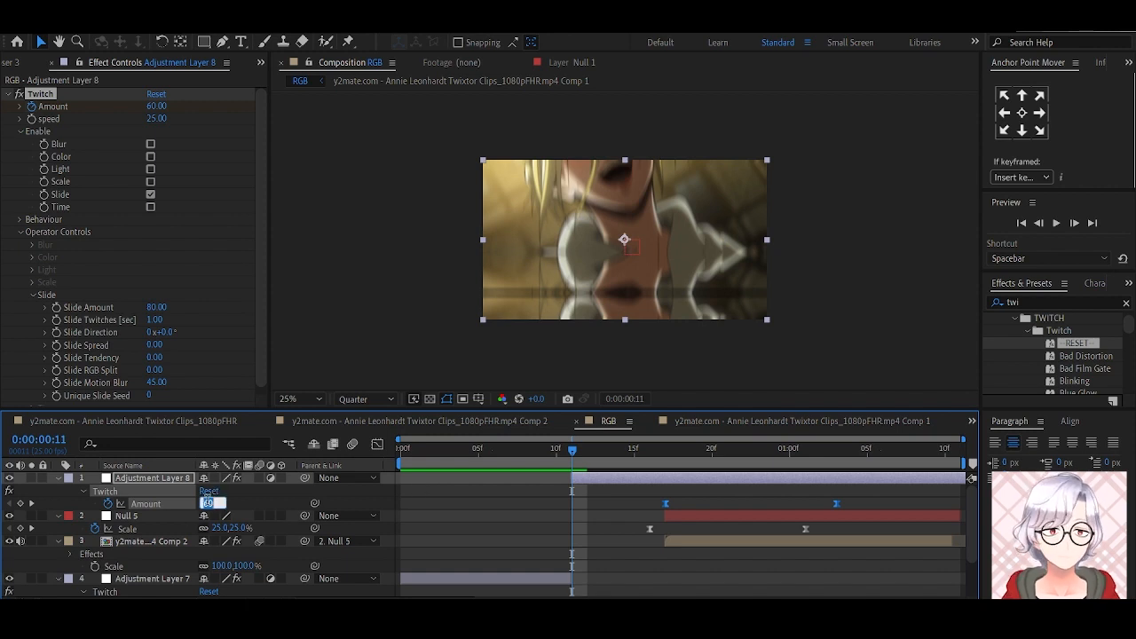
type("00")
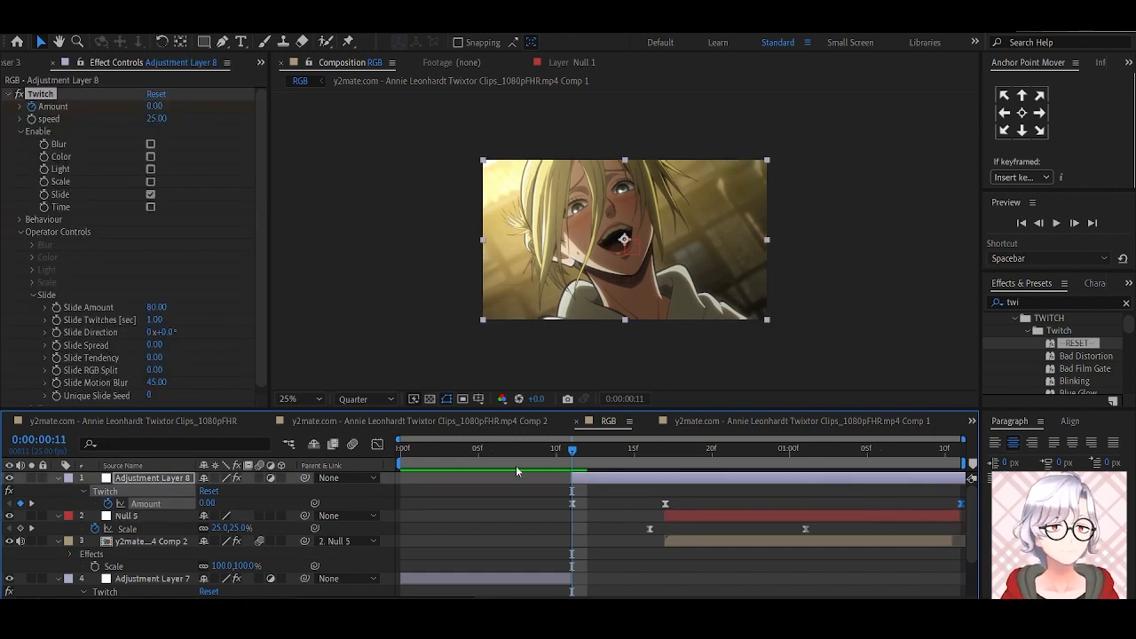
- Raise the Twitch Amount a few frames after the cut and play back from the start
left_click(376, 444)
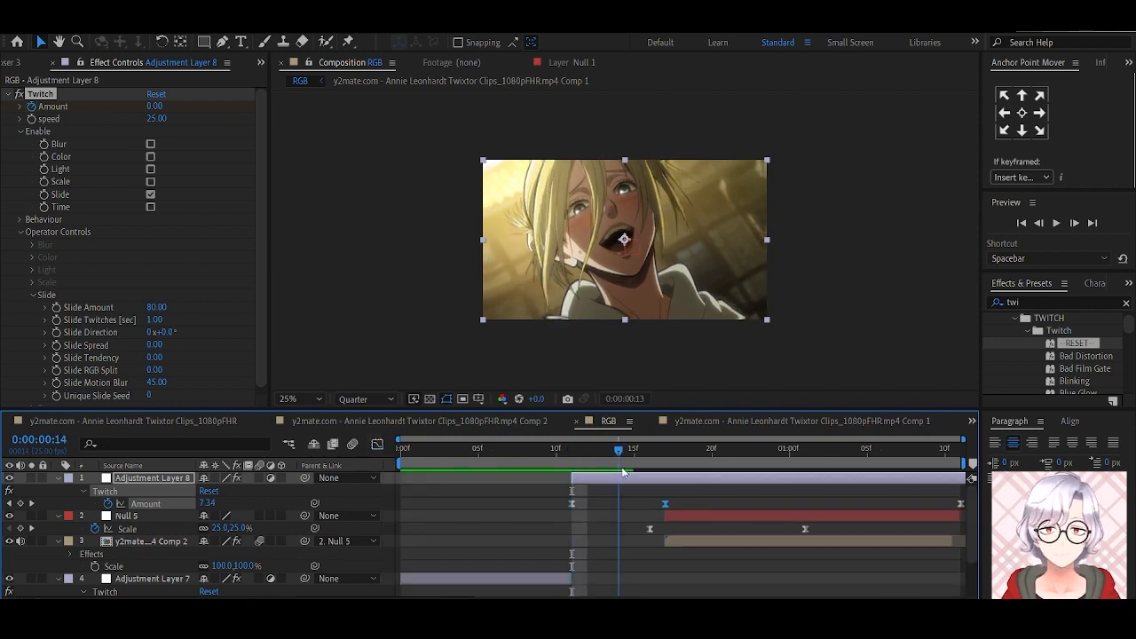
left_click(664, 451)
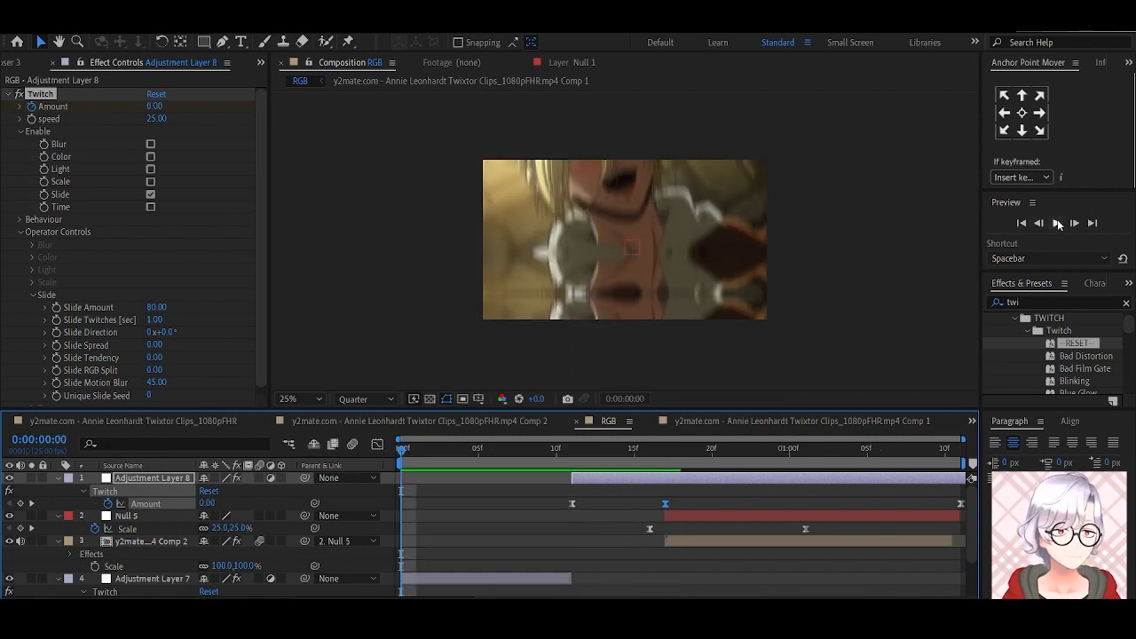
left_click(1058, 224)
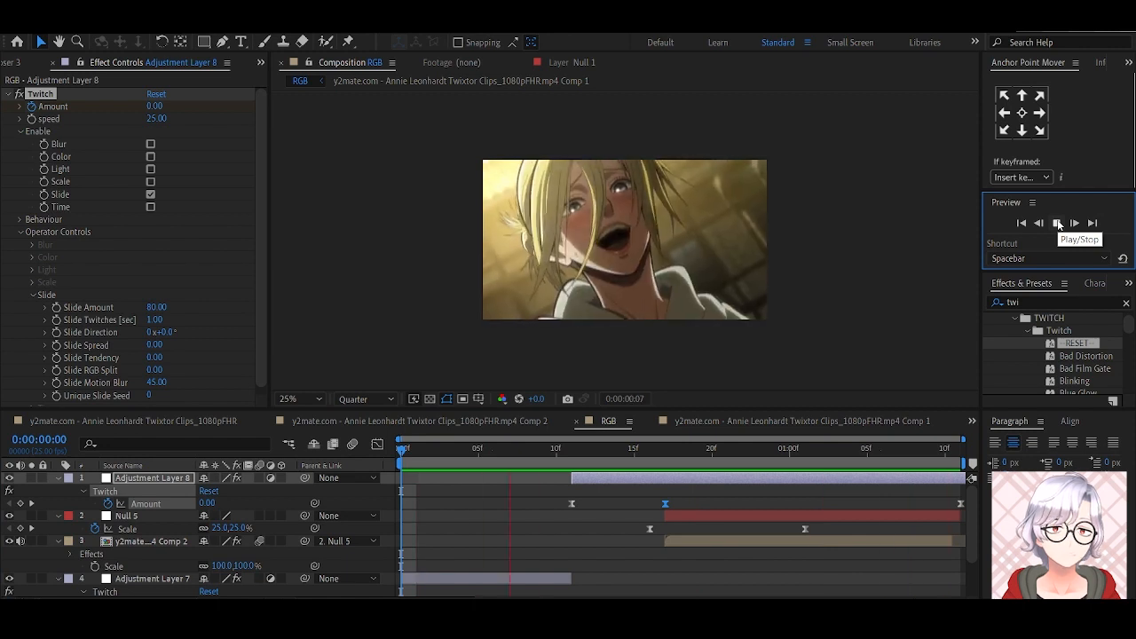
left_click(1058, 223)
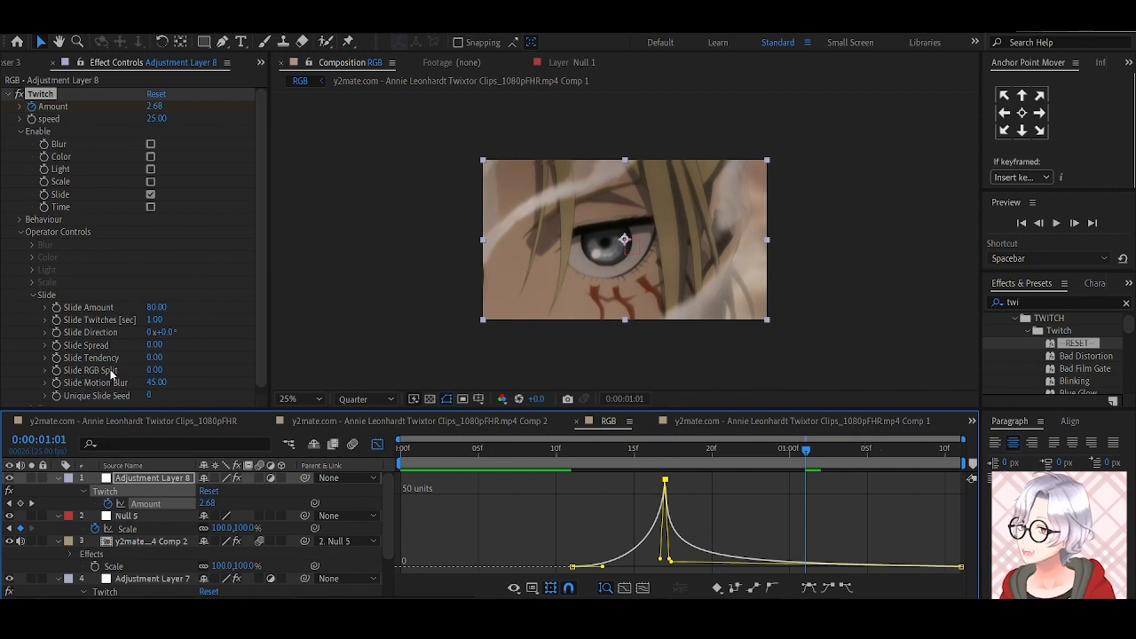
- Set the Twitch Slide RGB Split to 40 and return to layer bars view
left_click(156, 371)
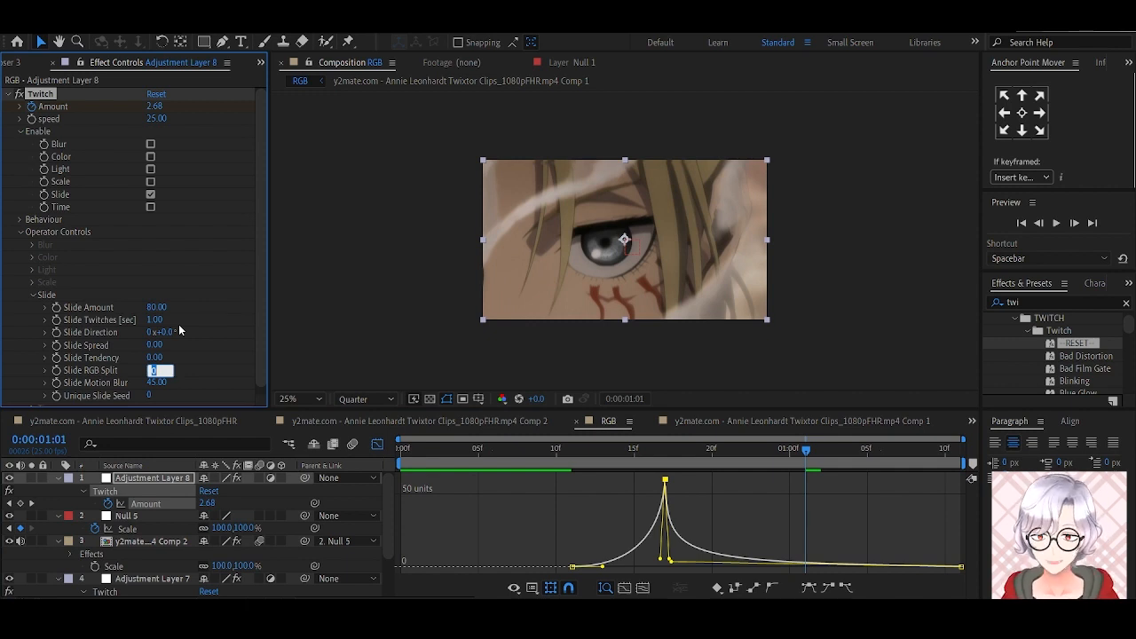
type("40.00")
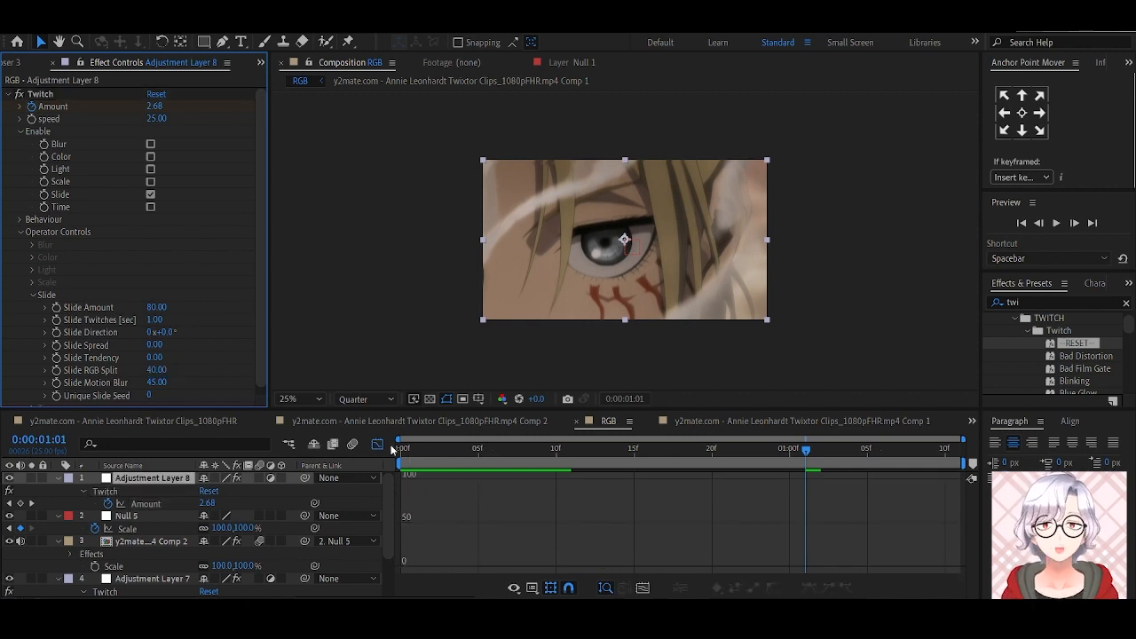
left_click(376, 443)
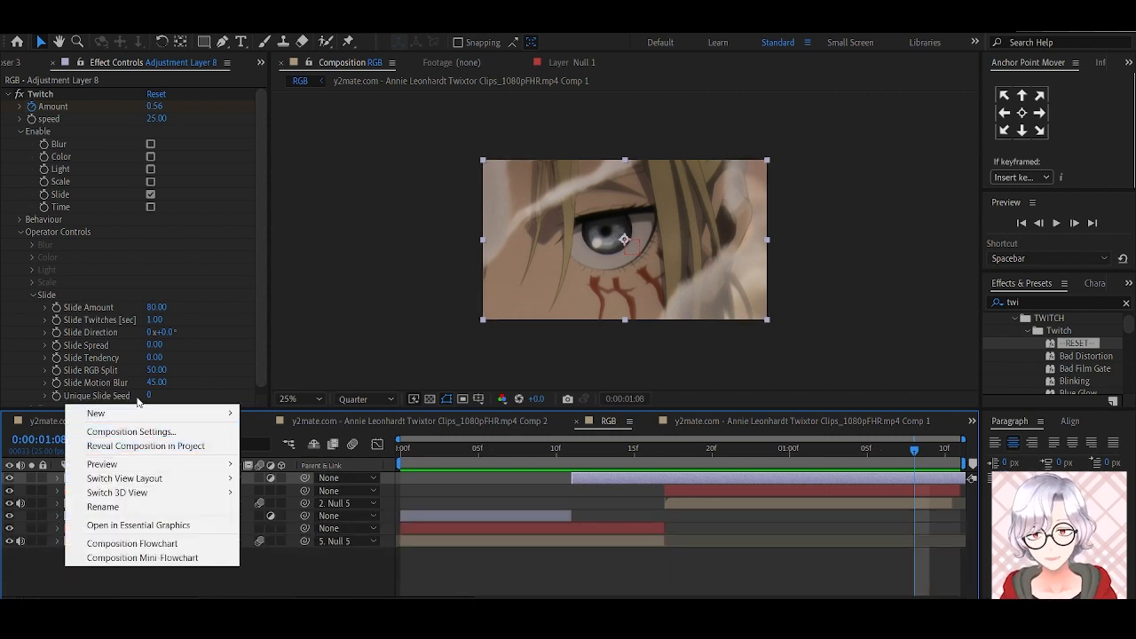
mouse_move(96, 412)
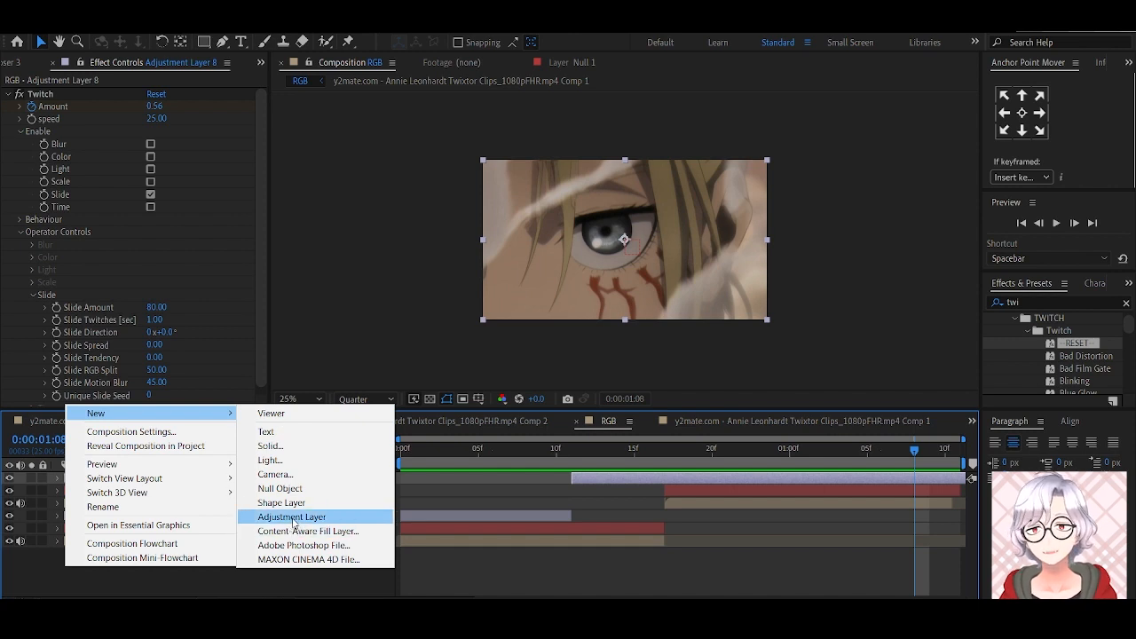
- Add Adjustment Layer 9 below the main clip layer
left_click(291, 517)
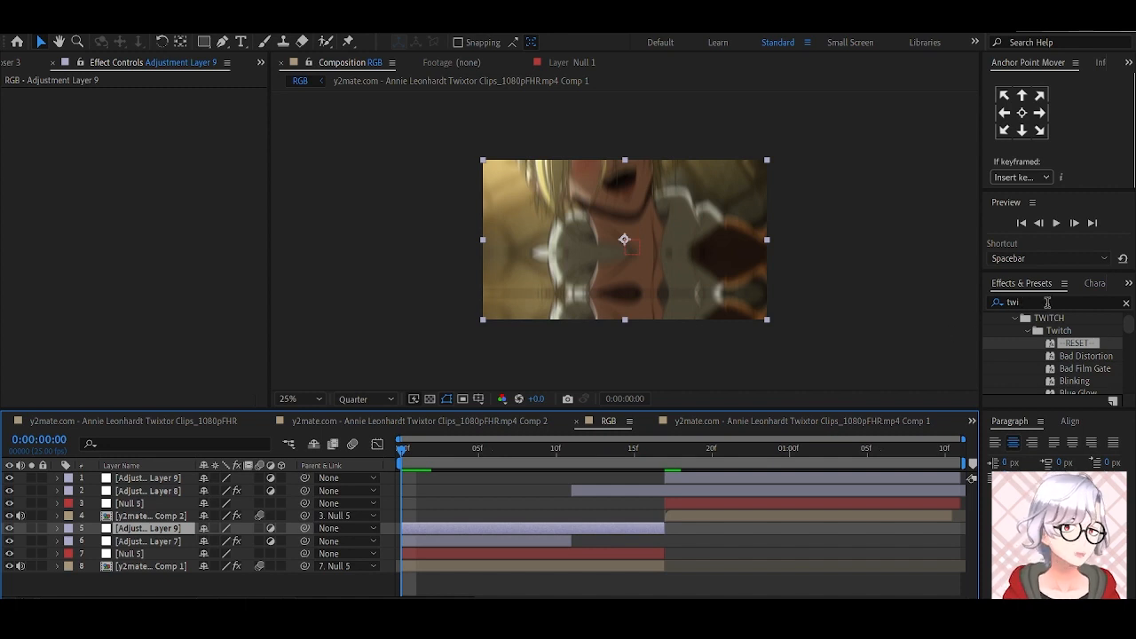
- Search 'optics compe' and apply Optics Compensation to Adjustment Layer 9
type("optics com")
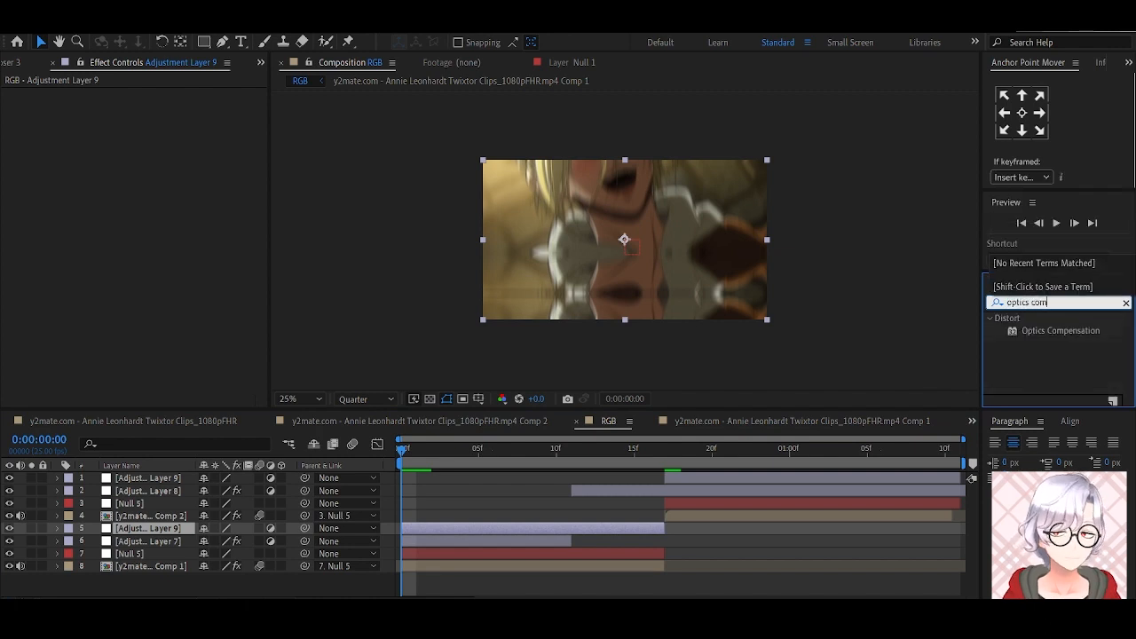
type("pe")
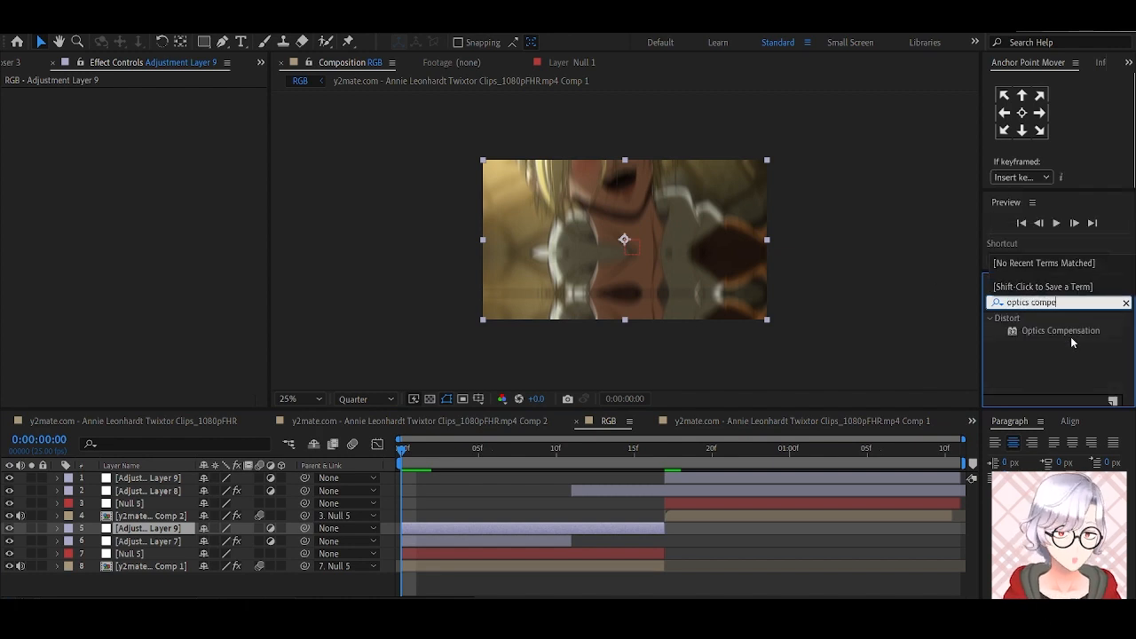
double_click(1059, 330)
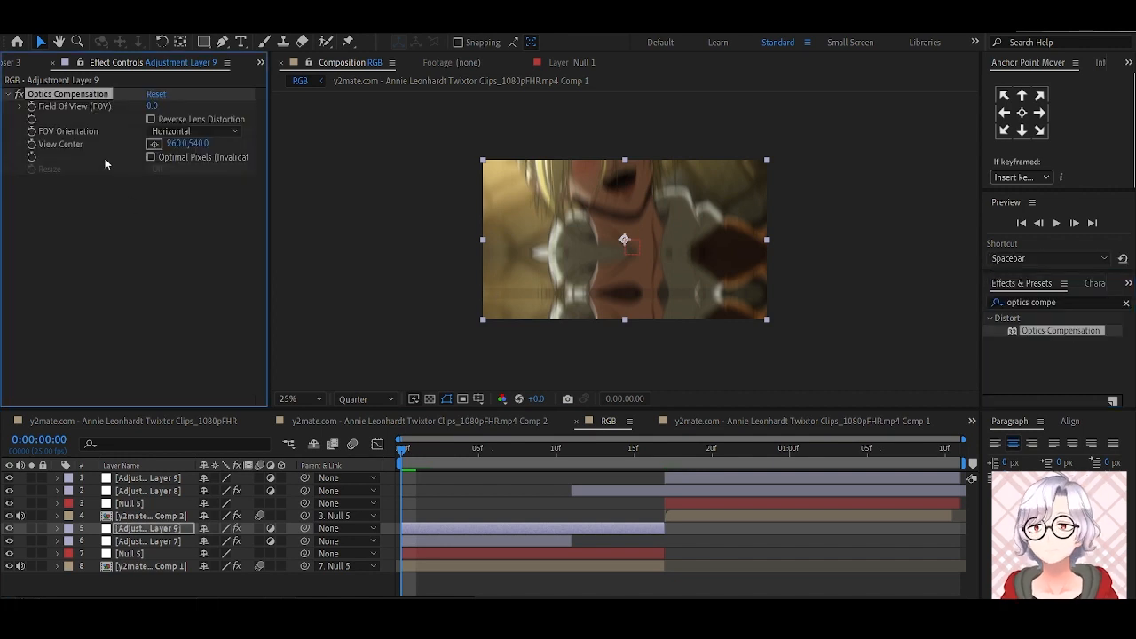
mouse_move(600, 482)
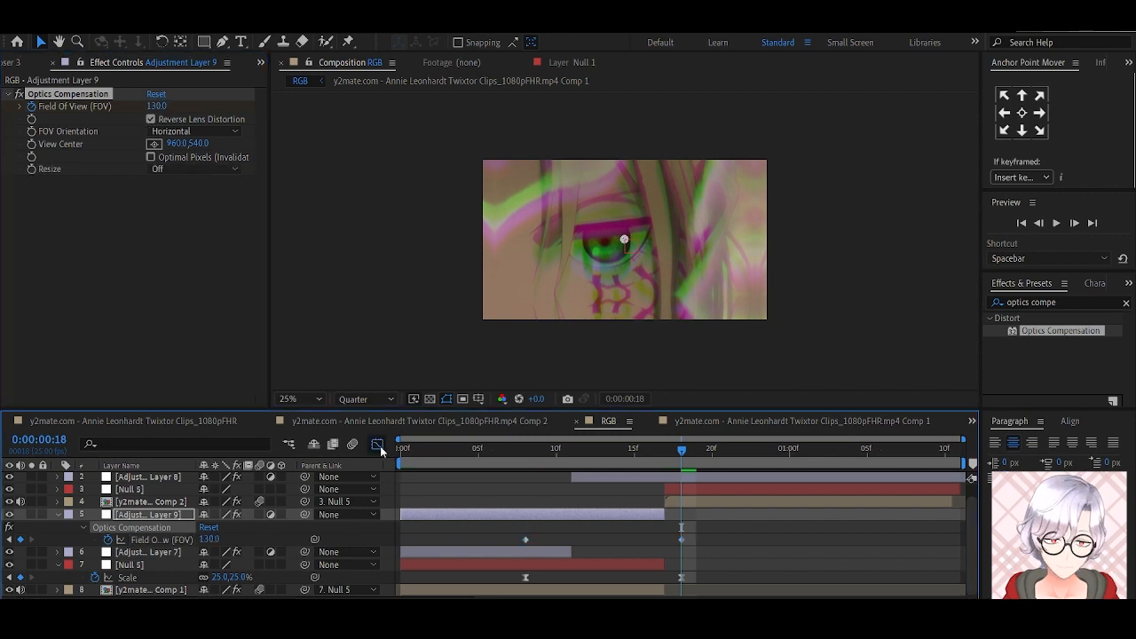
- Show the Field of View keyframes in the Graph Editor for easing
left_click(376, 443)
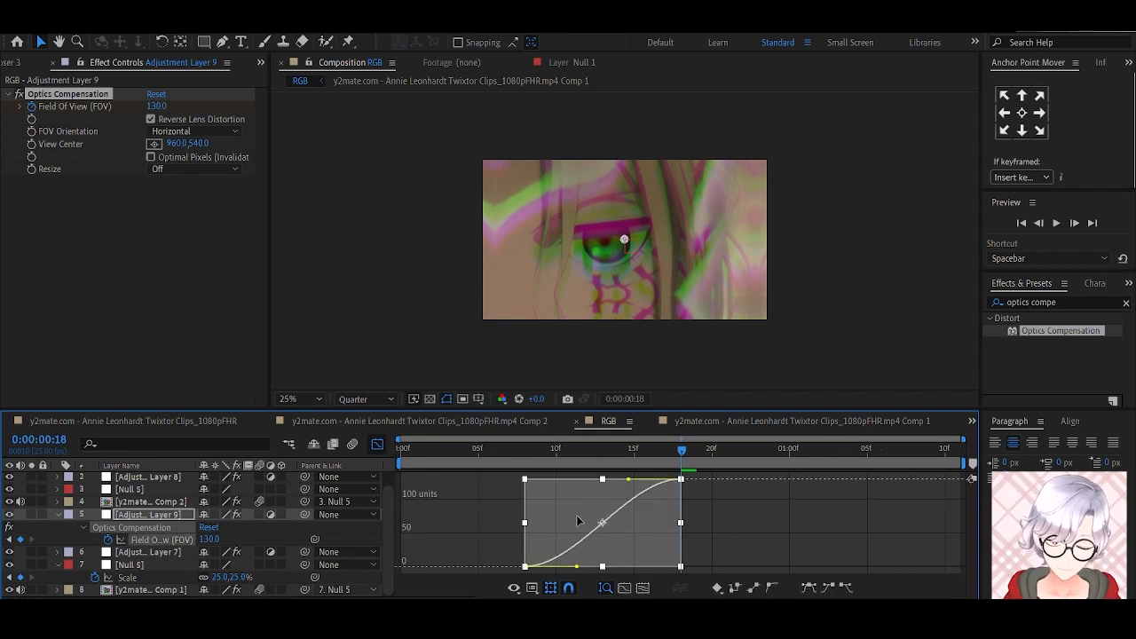
mouse_move(630, 486)
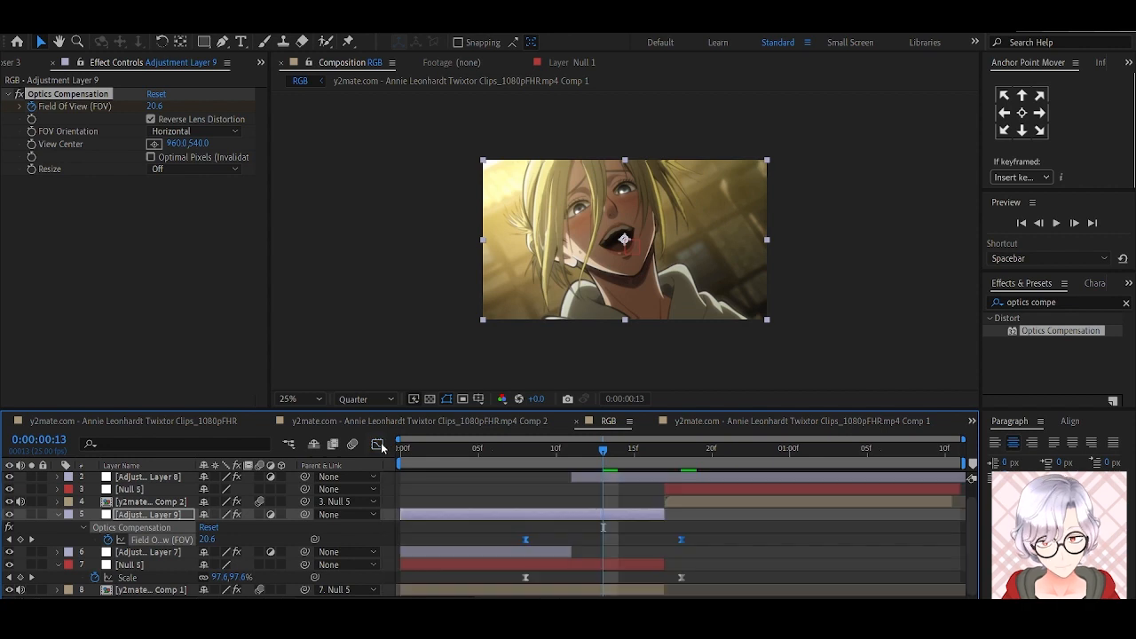
mouse_move(169, 543)
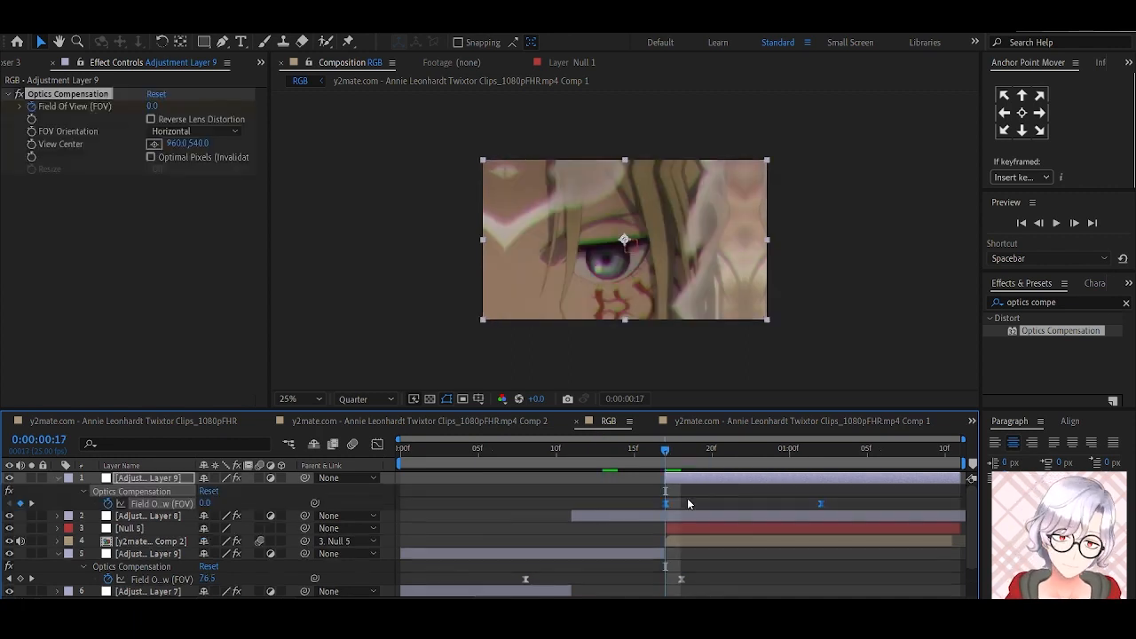
- Time-reverse the top copy's FOV keyframes and enable Reverse Lens Distortion
right_click(666, 504)
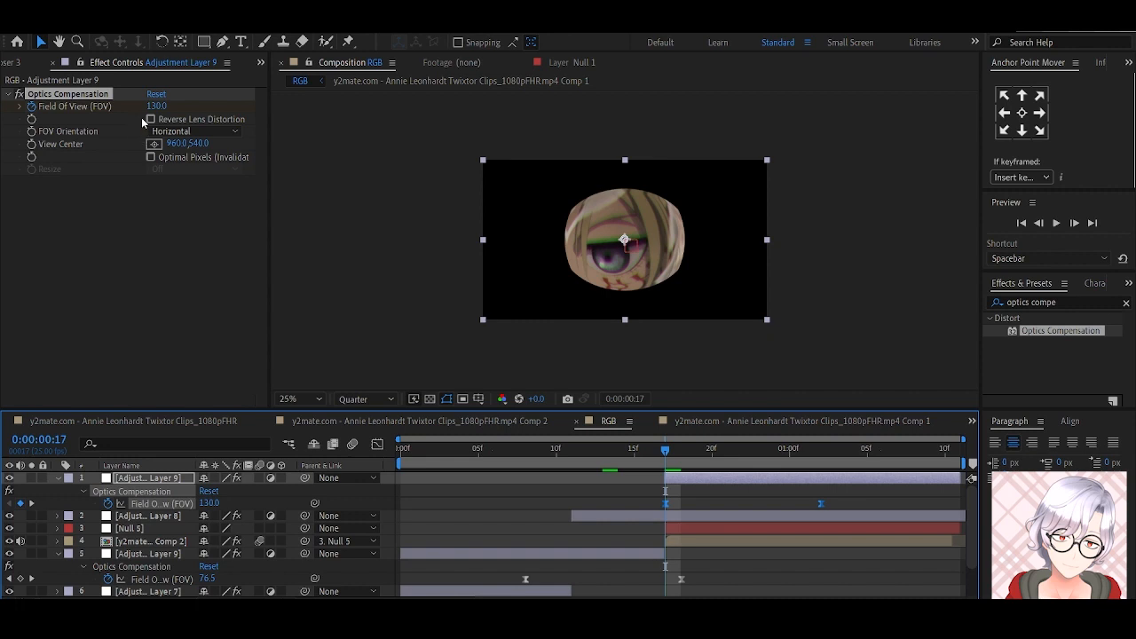
left_click(149, 119)
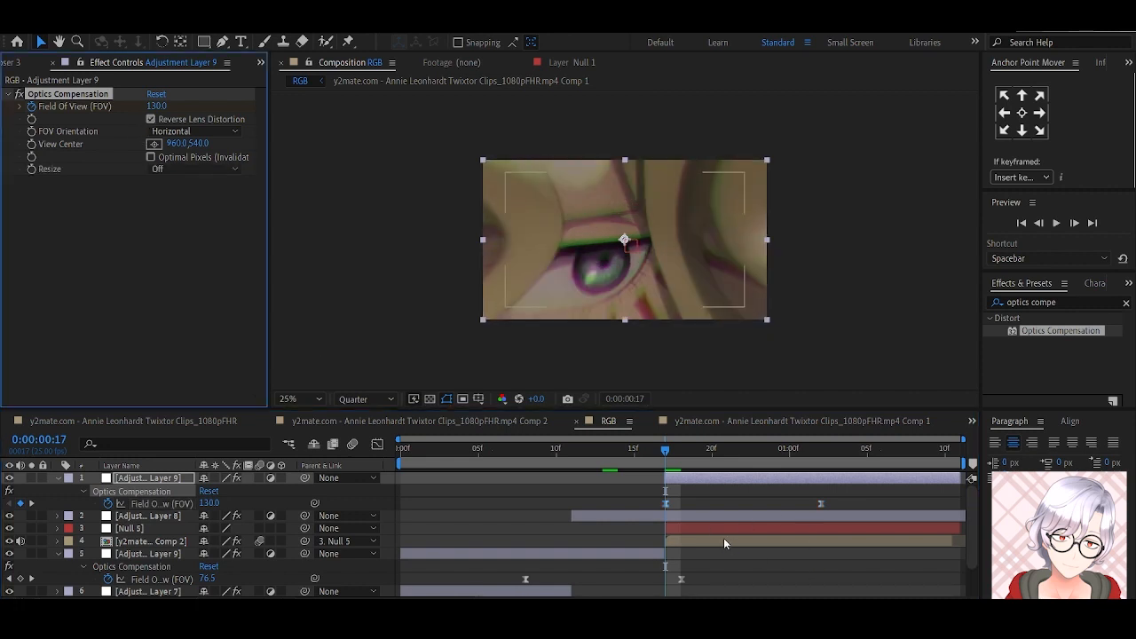
left_click(130, 529)
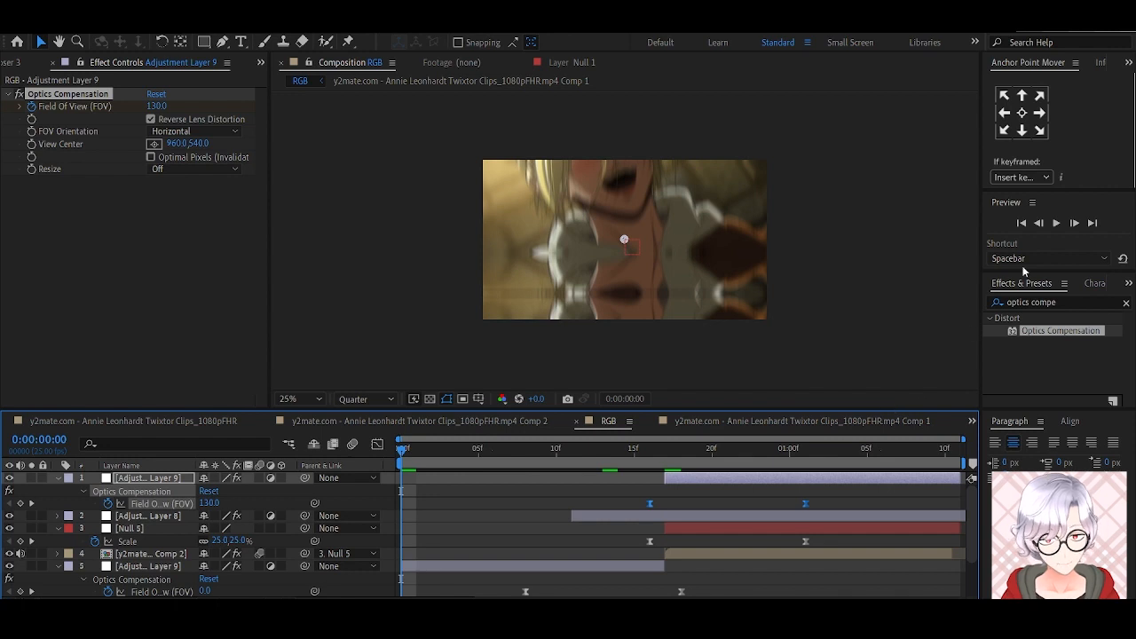
- Nudge Adjustment Layer 9's FOV keyframes a few frames earlier and return to the start
left_click(1056, 223)
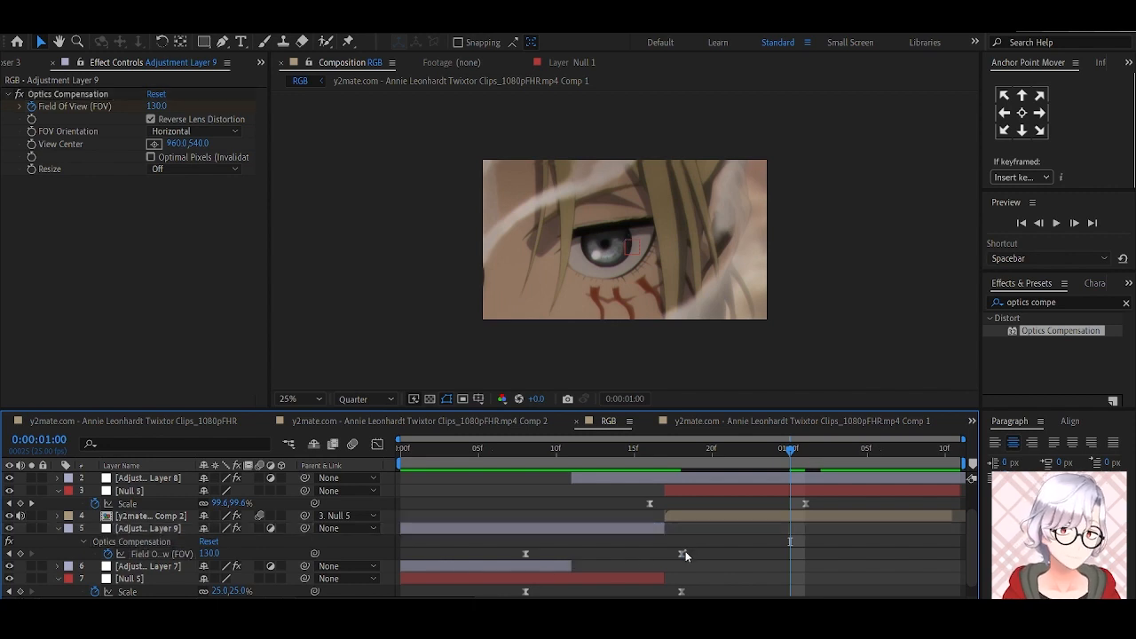
left_click(151, 529)
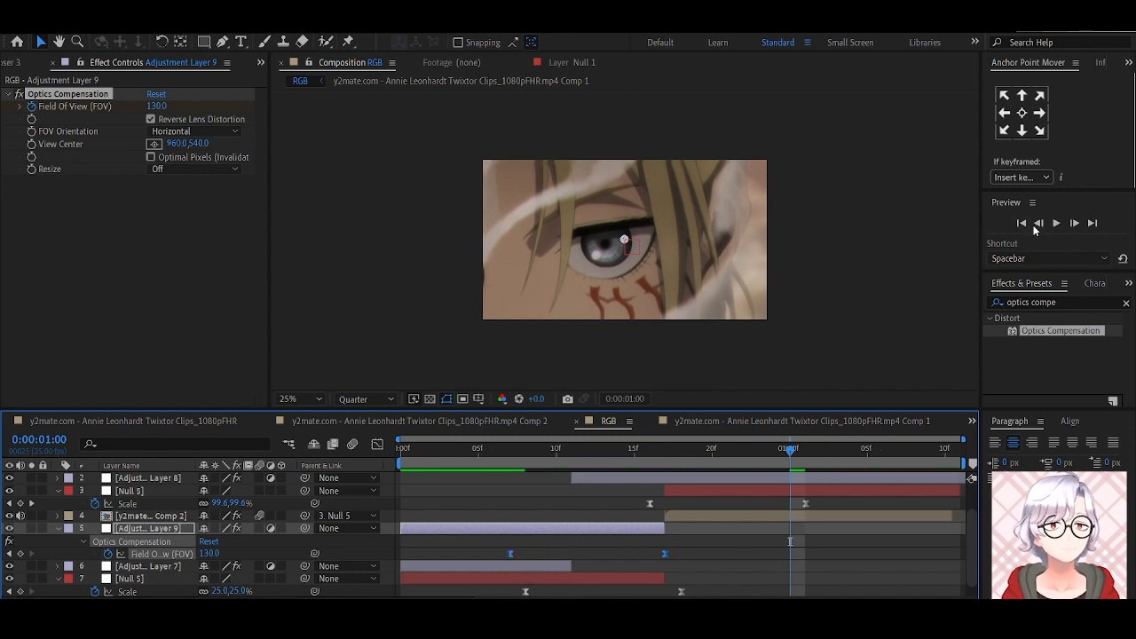
left_click(433, 451)
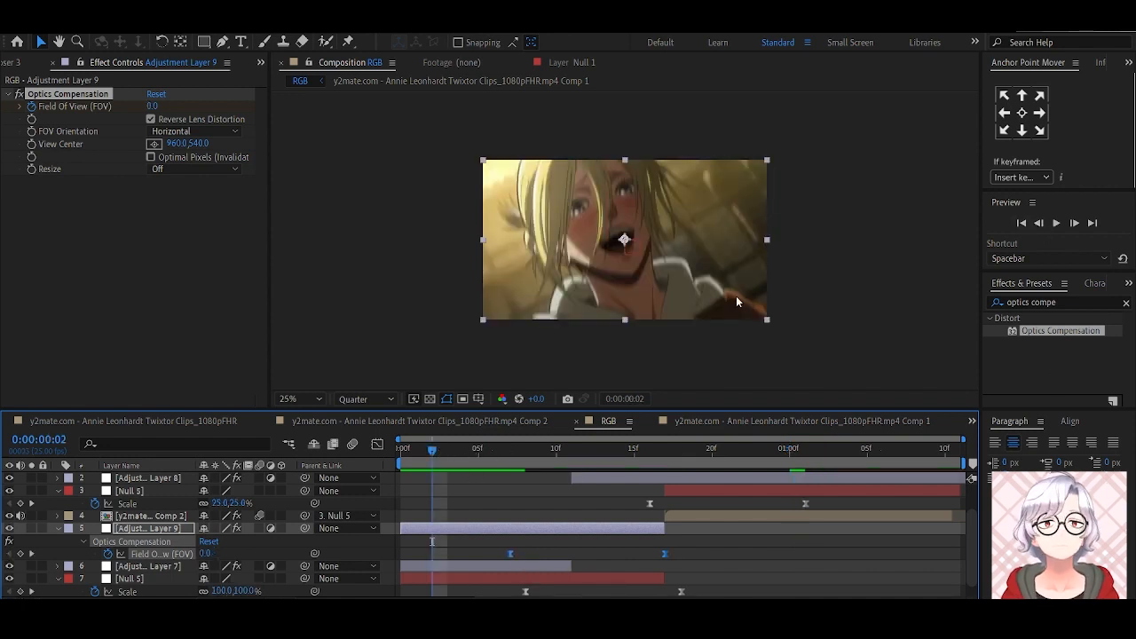
- Preview the finished twitch and lens-distortion transition, replaying it once
left_click(1056, 224)
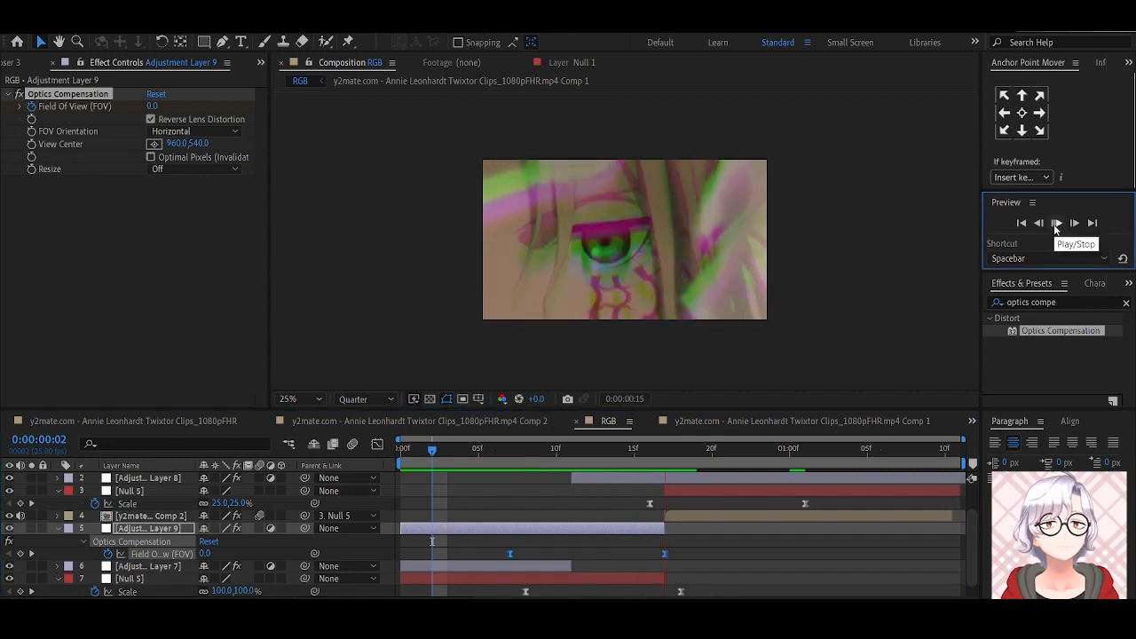
left_click(1056, 224)
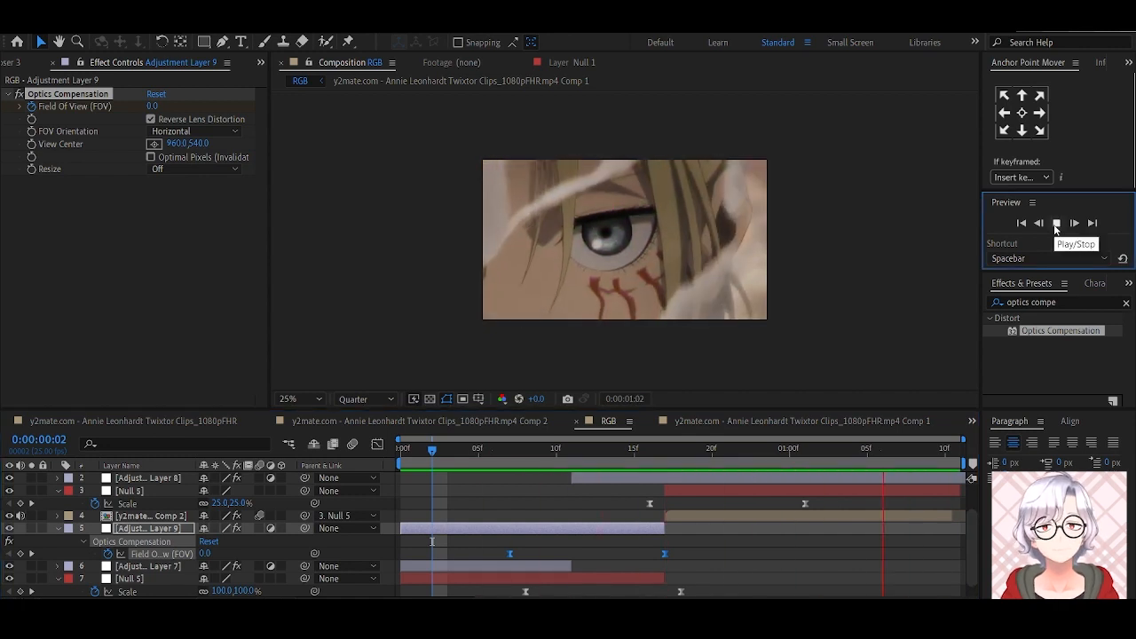
left_click(1054, 223)
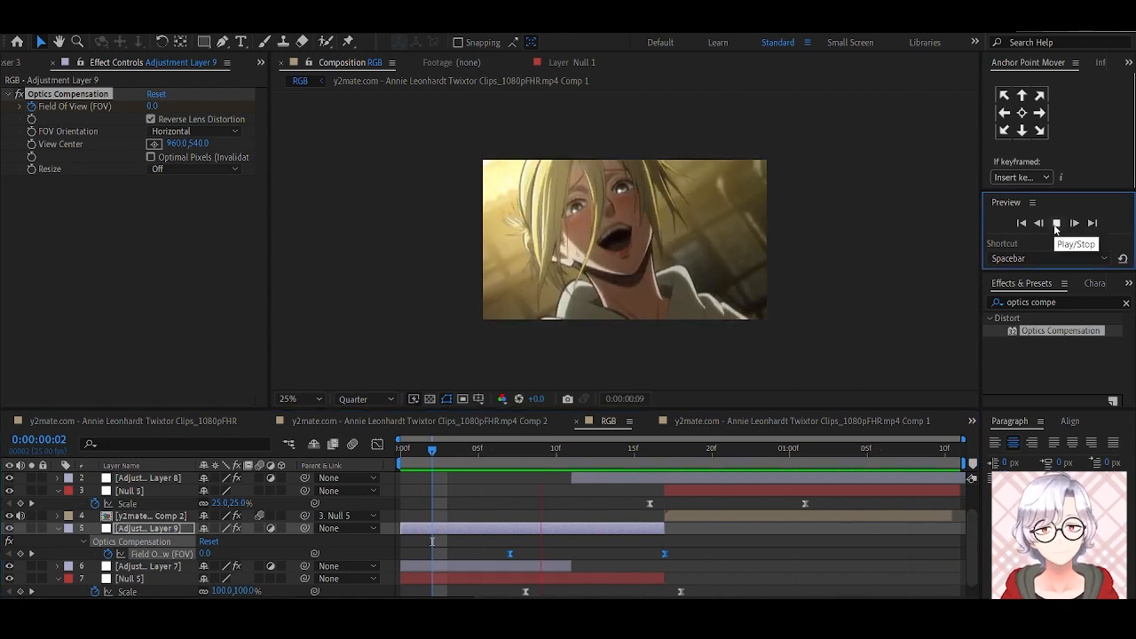